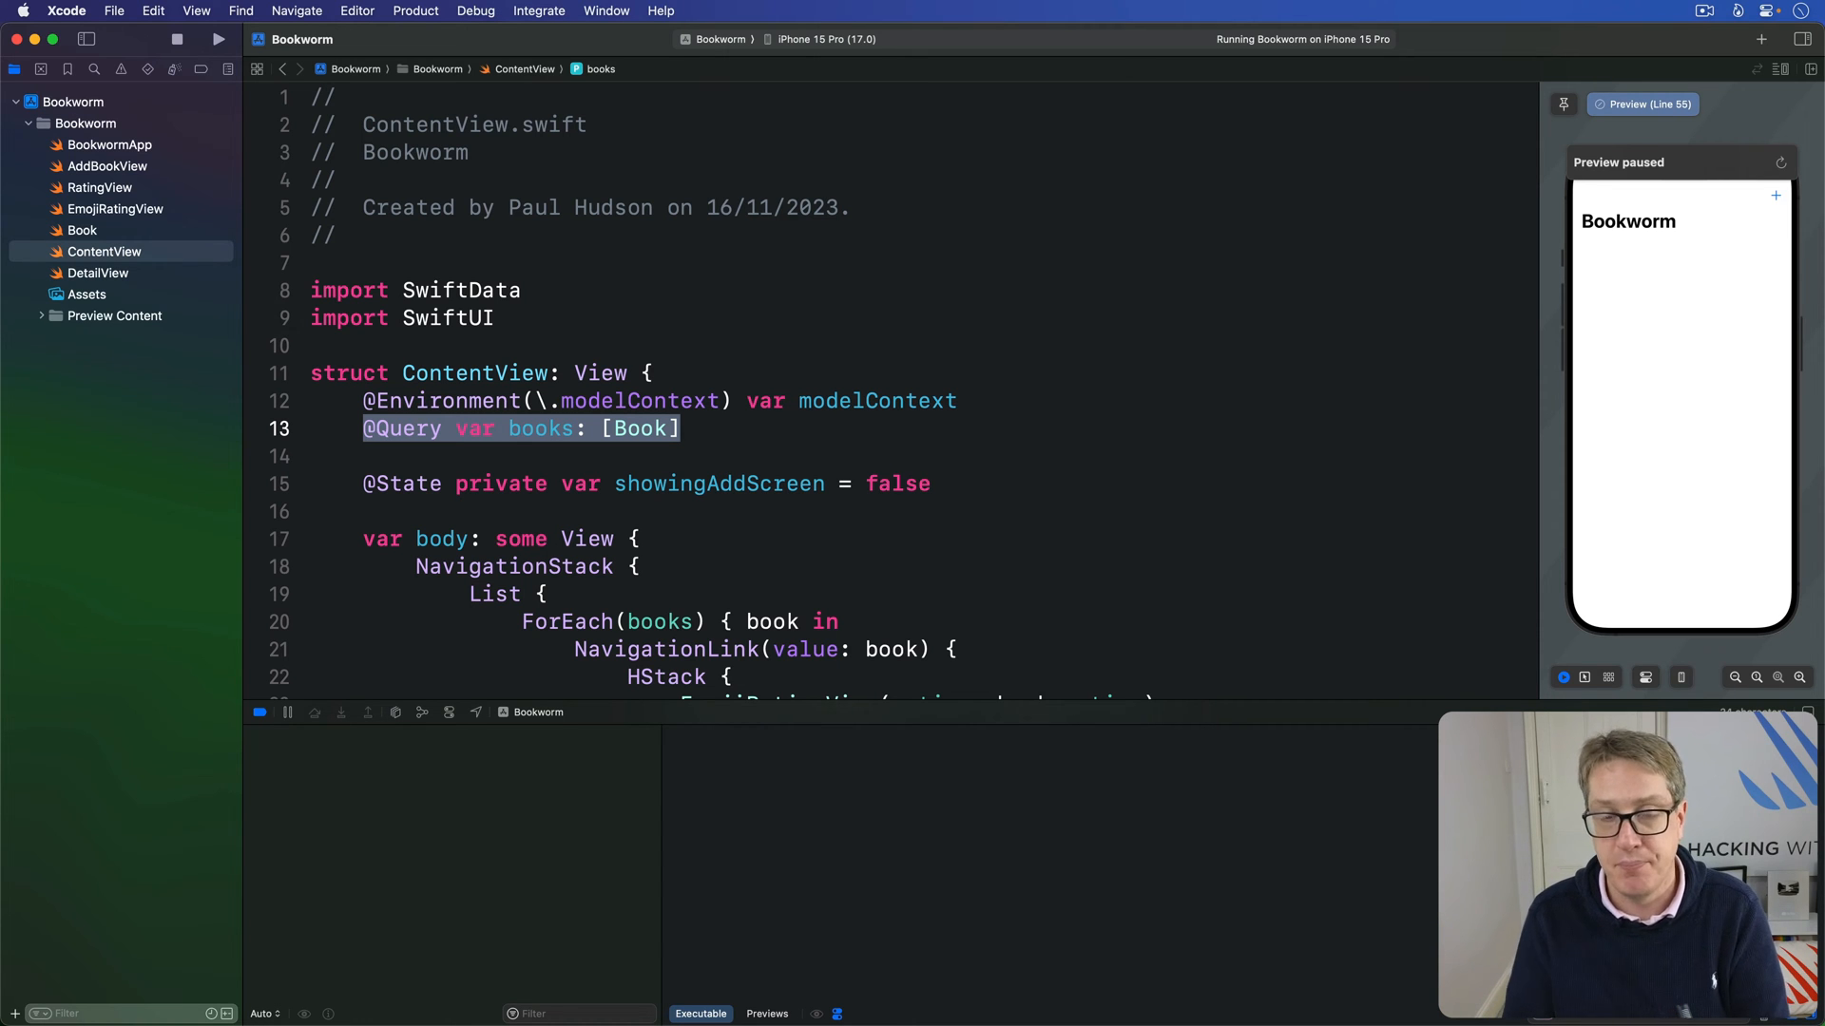
# Check the Book model's properties, noting title, and return to ContentView.
pyautogui.click(82, 230)
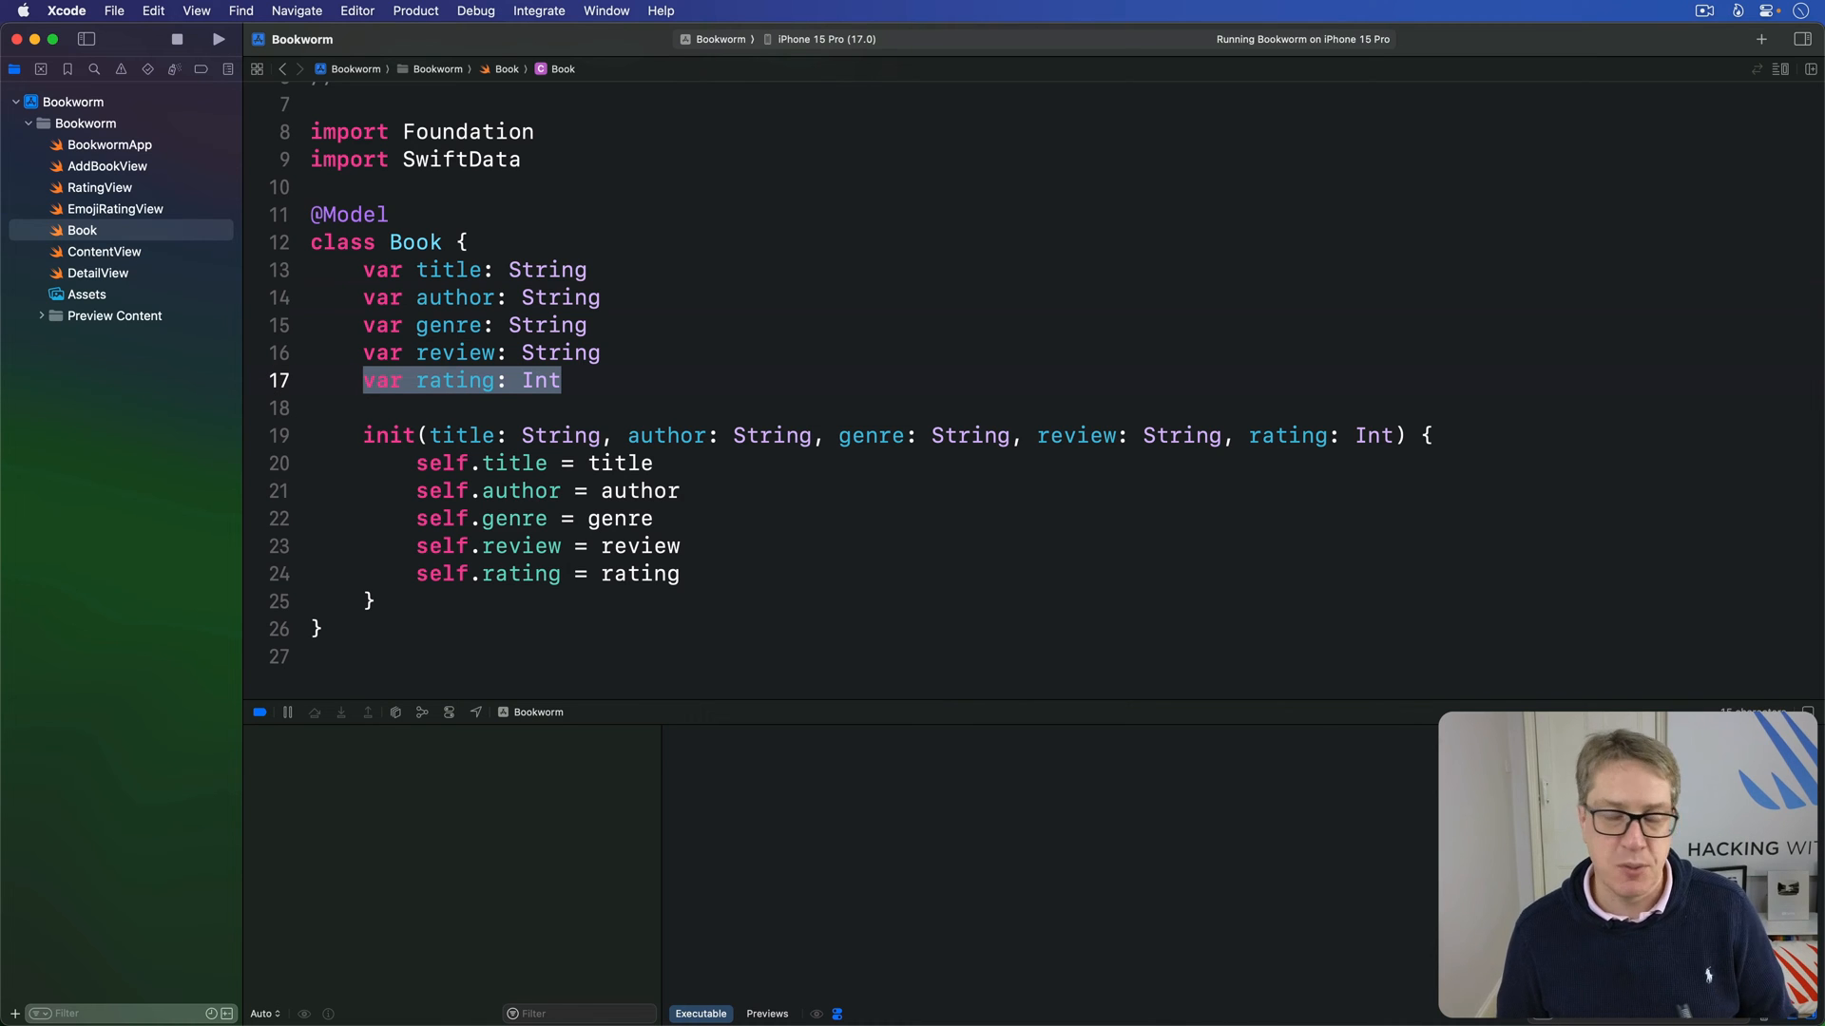
pyautogui.click(475, 268)
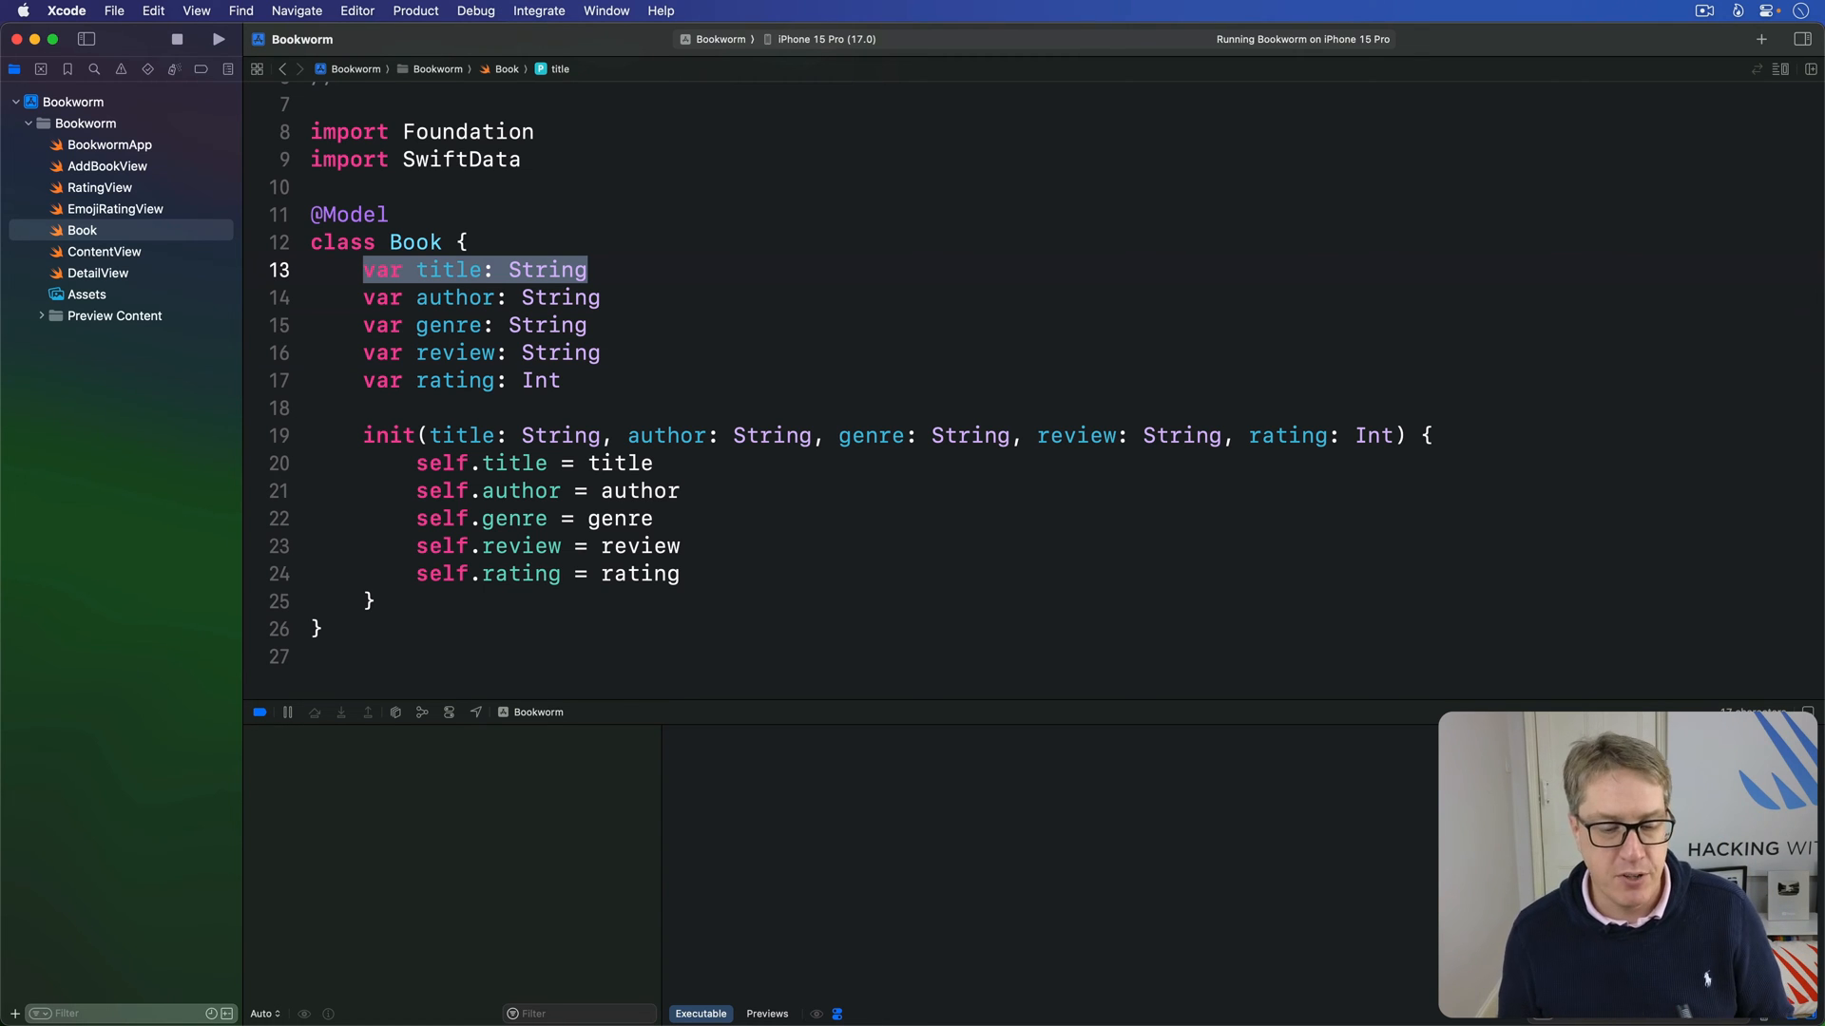
pyautogui.click(105, 251)
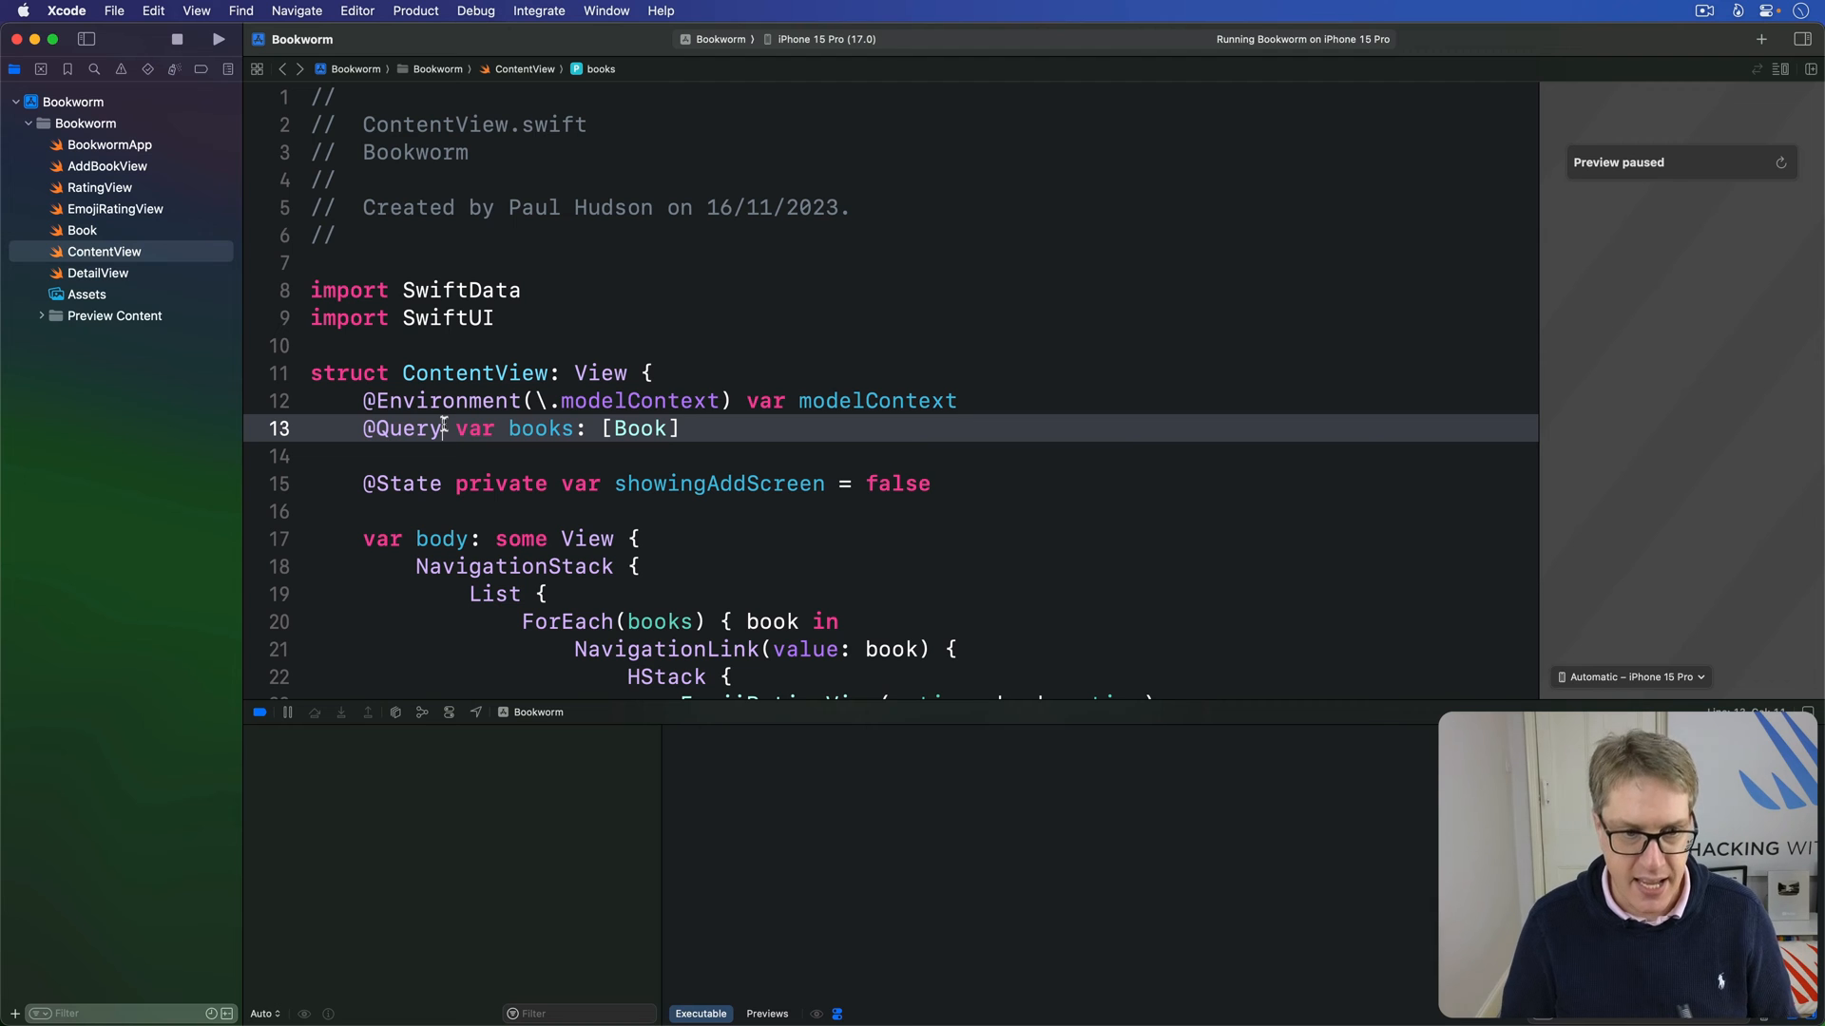
pyautogui.write('(sort: )')
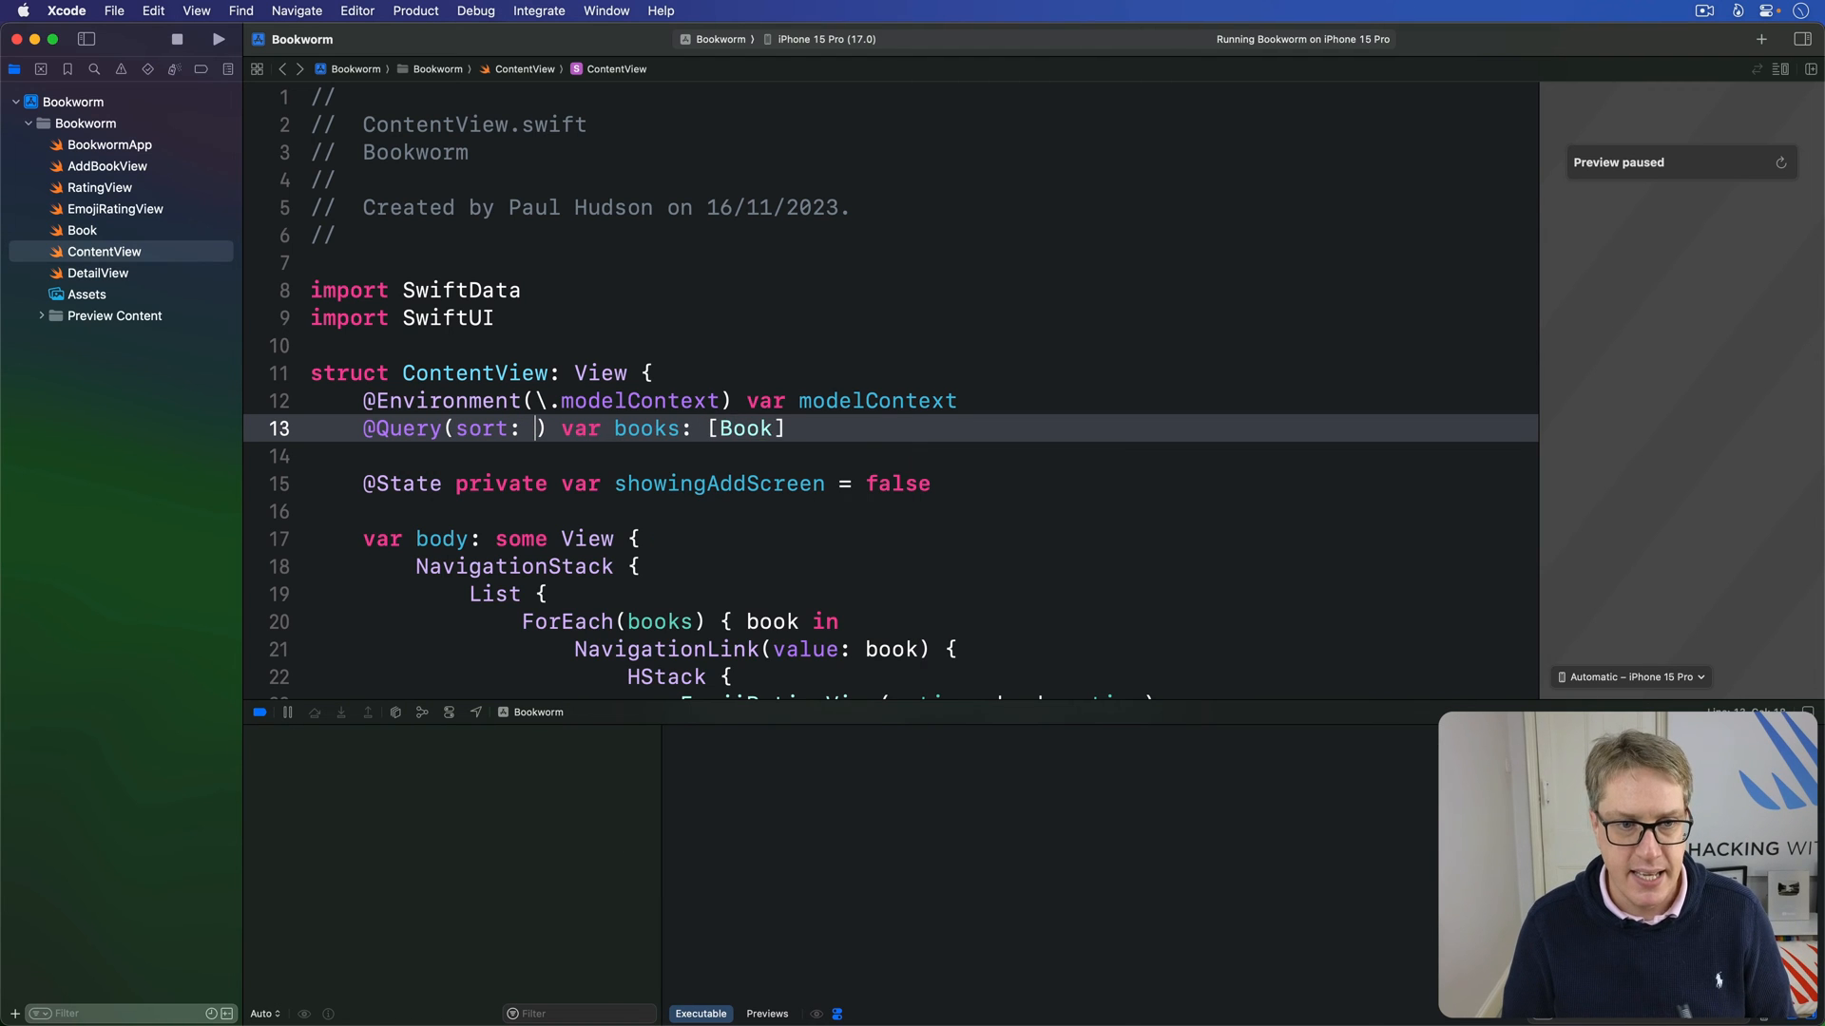
pyautogui.write('\\Book.')
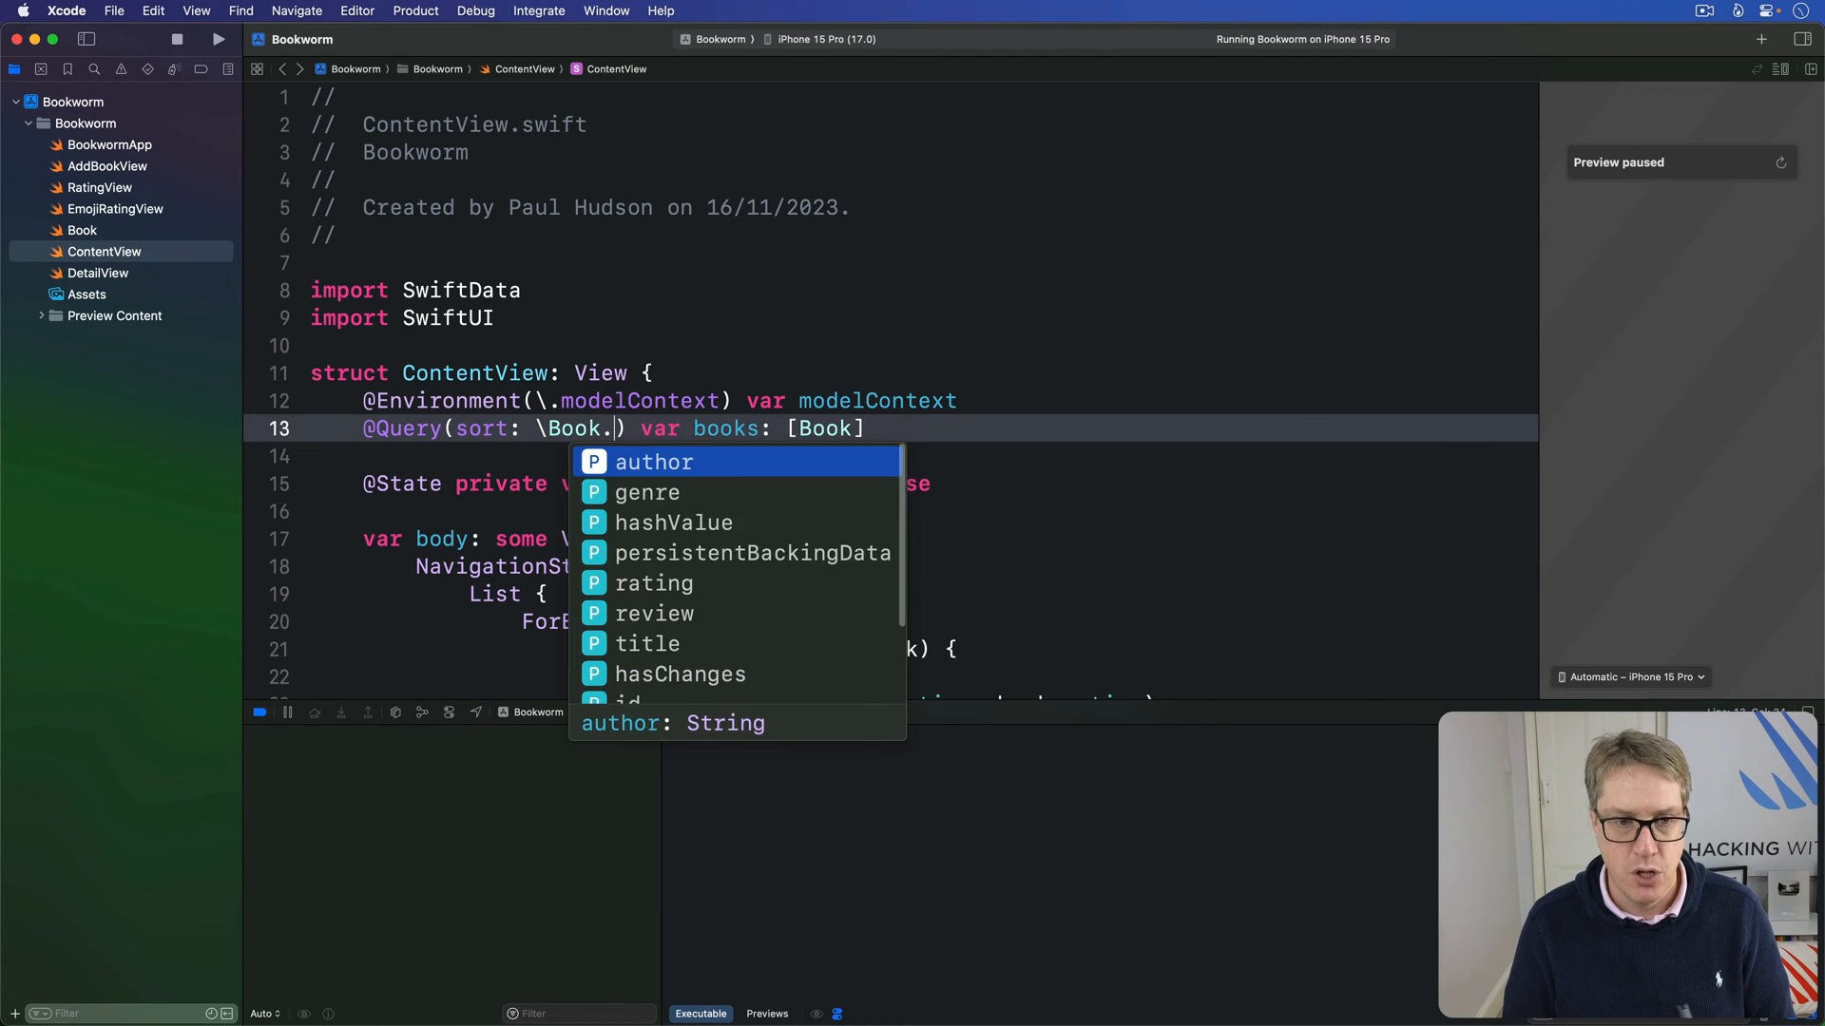
pyautogui.click(646, 645)
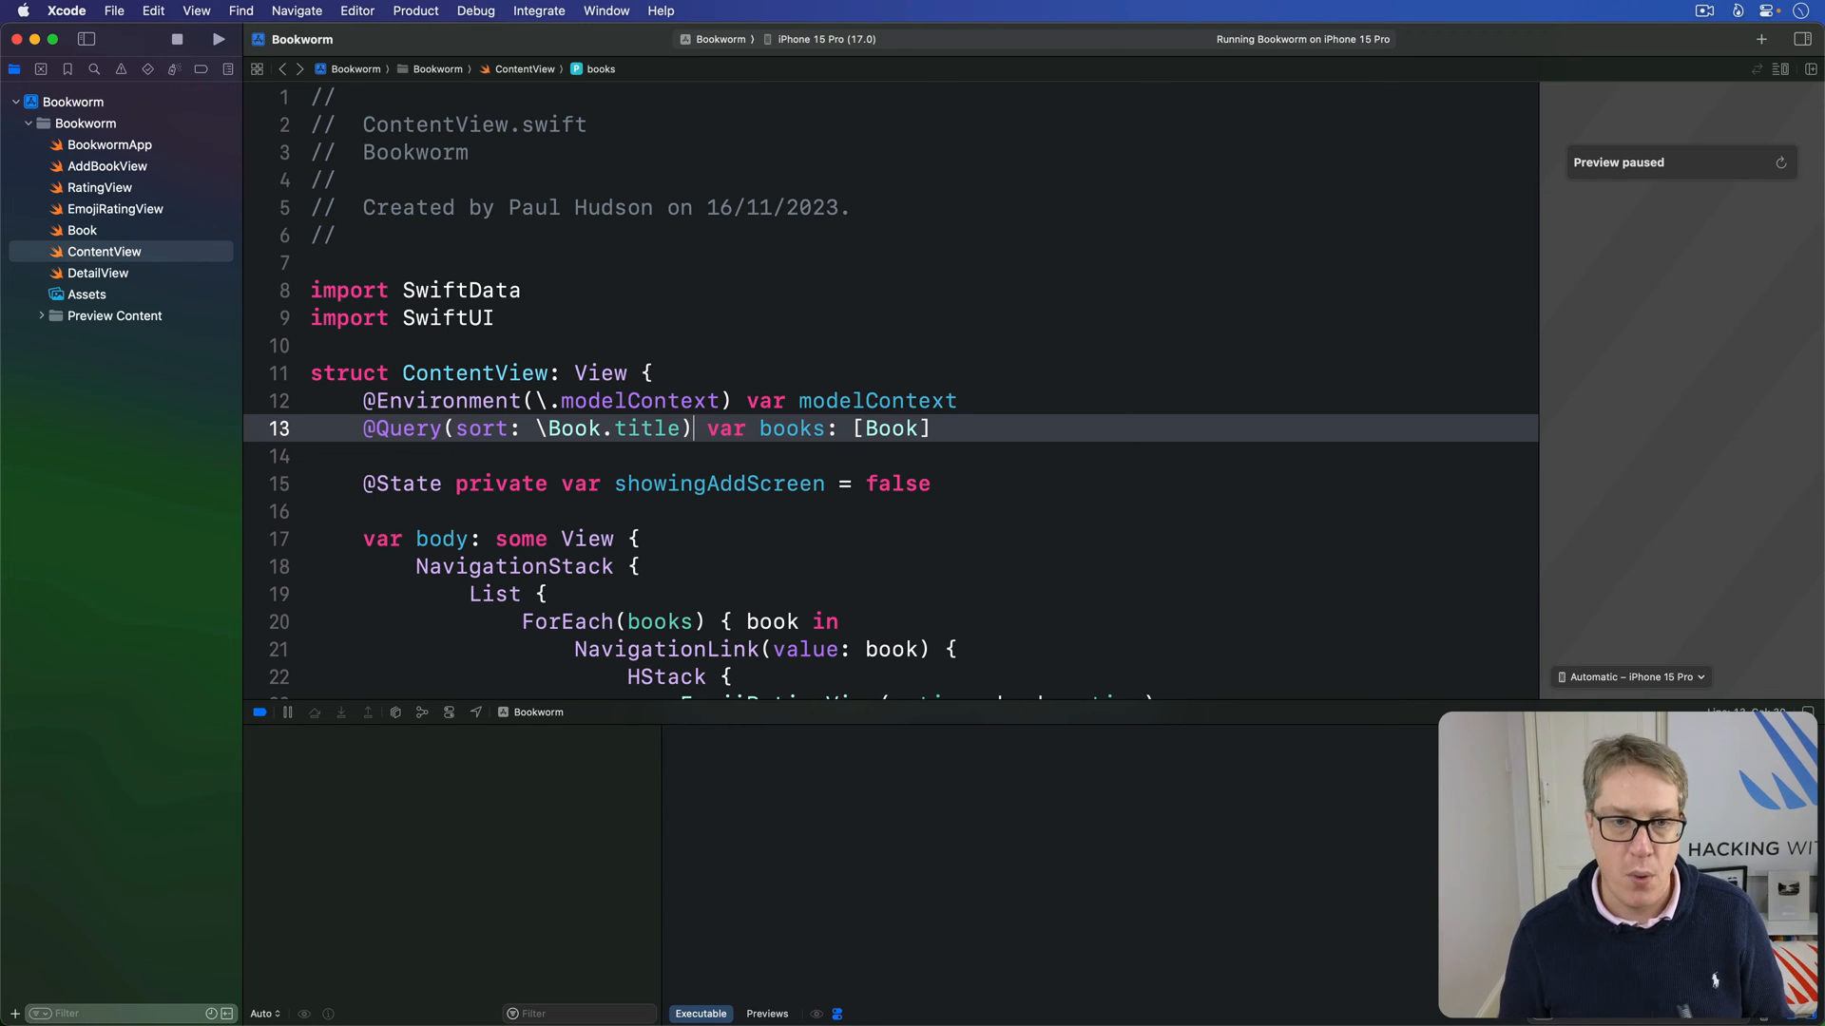
pyautogui.write('ratin')
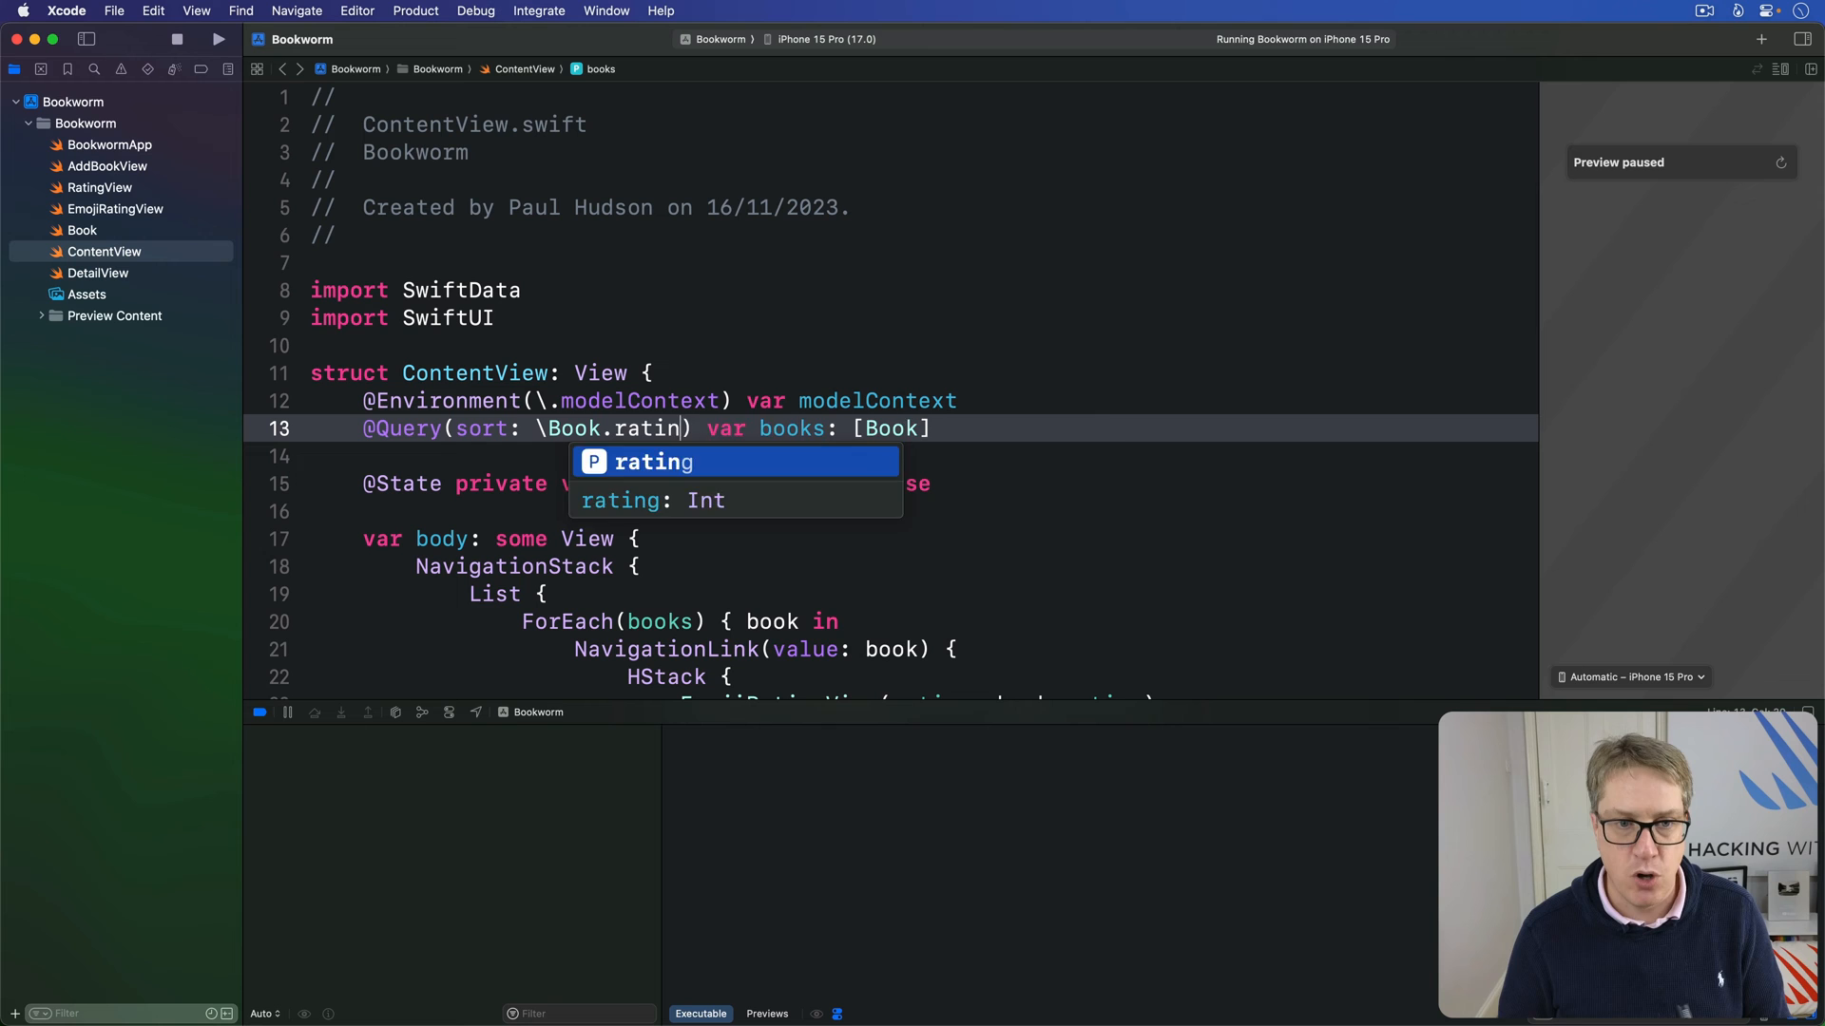
pyautogui.write('g, order: .reverse')
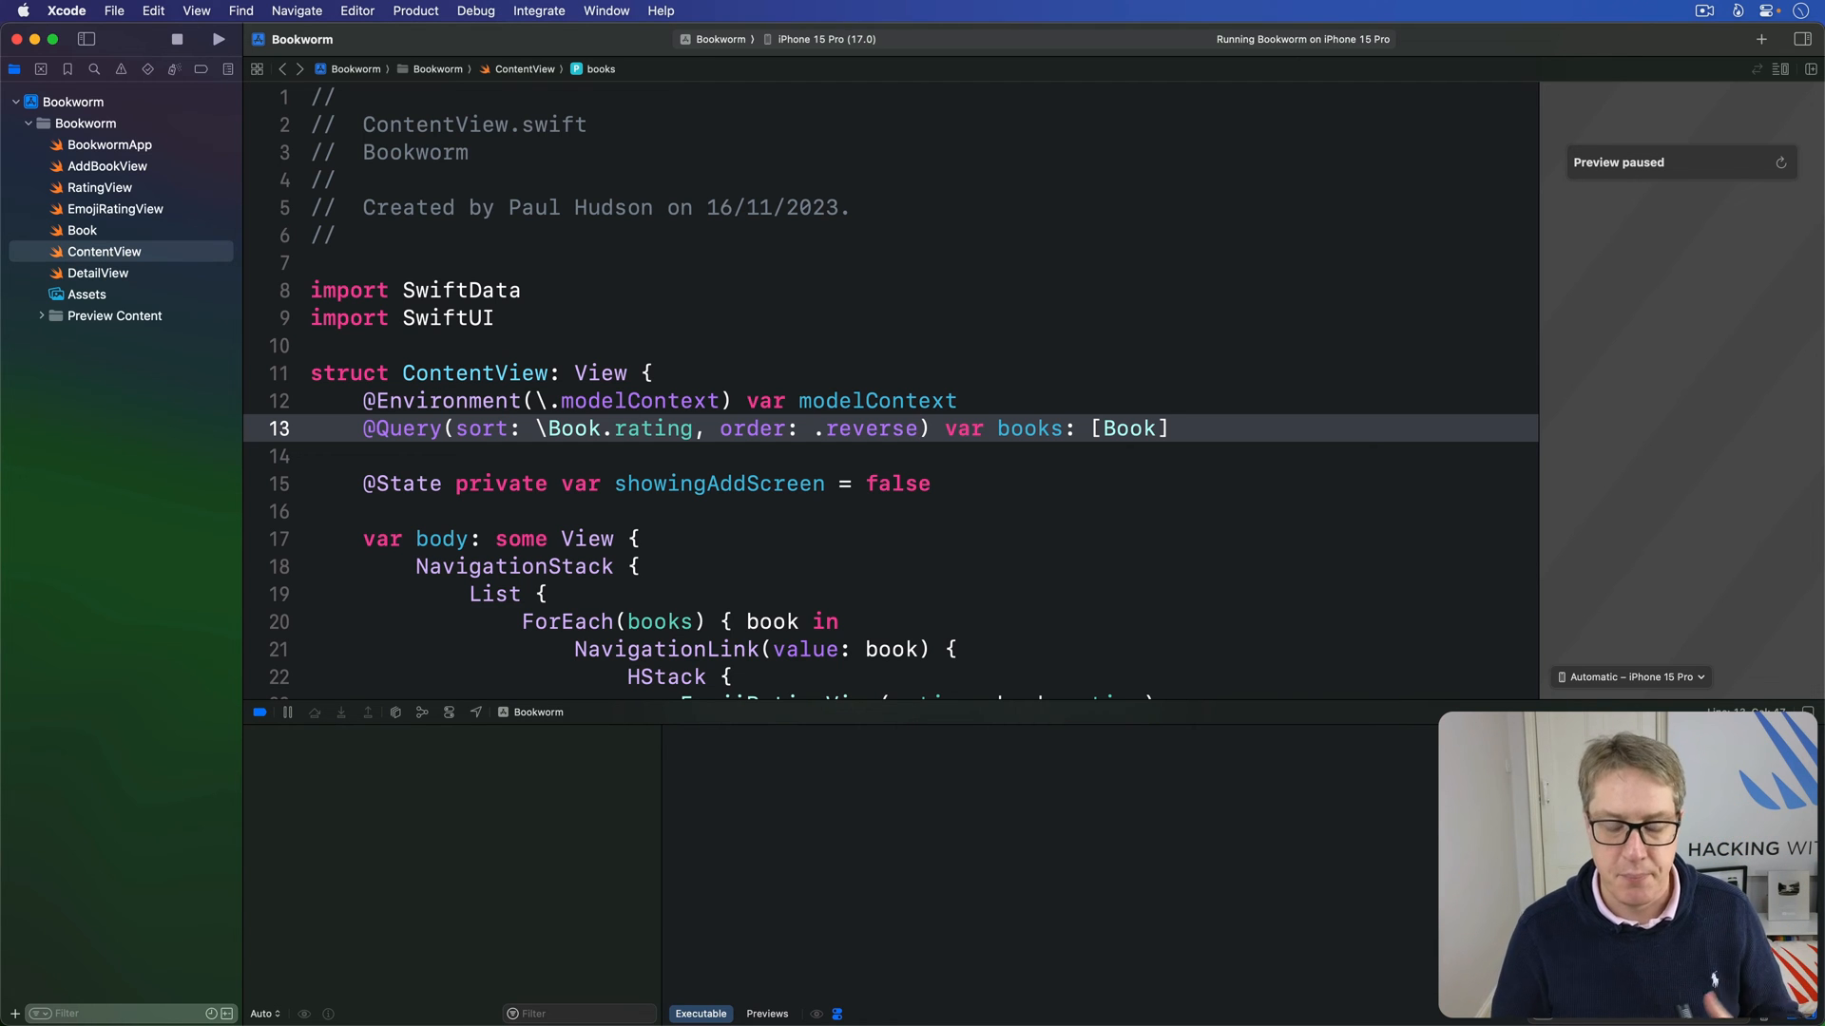
pyautogui.tripleClick(756, 427)
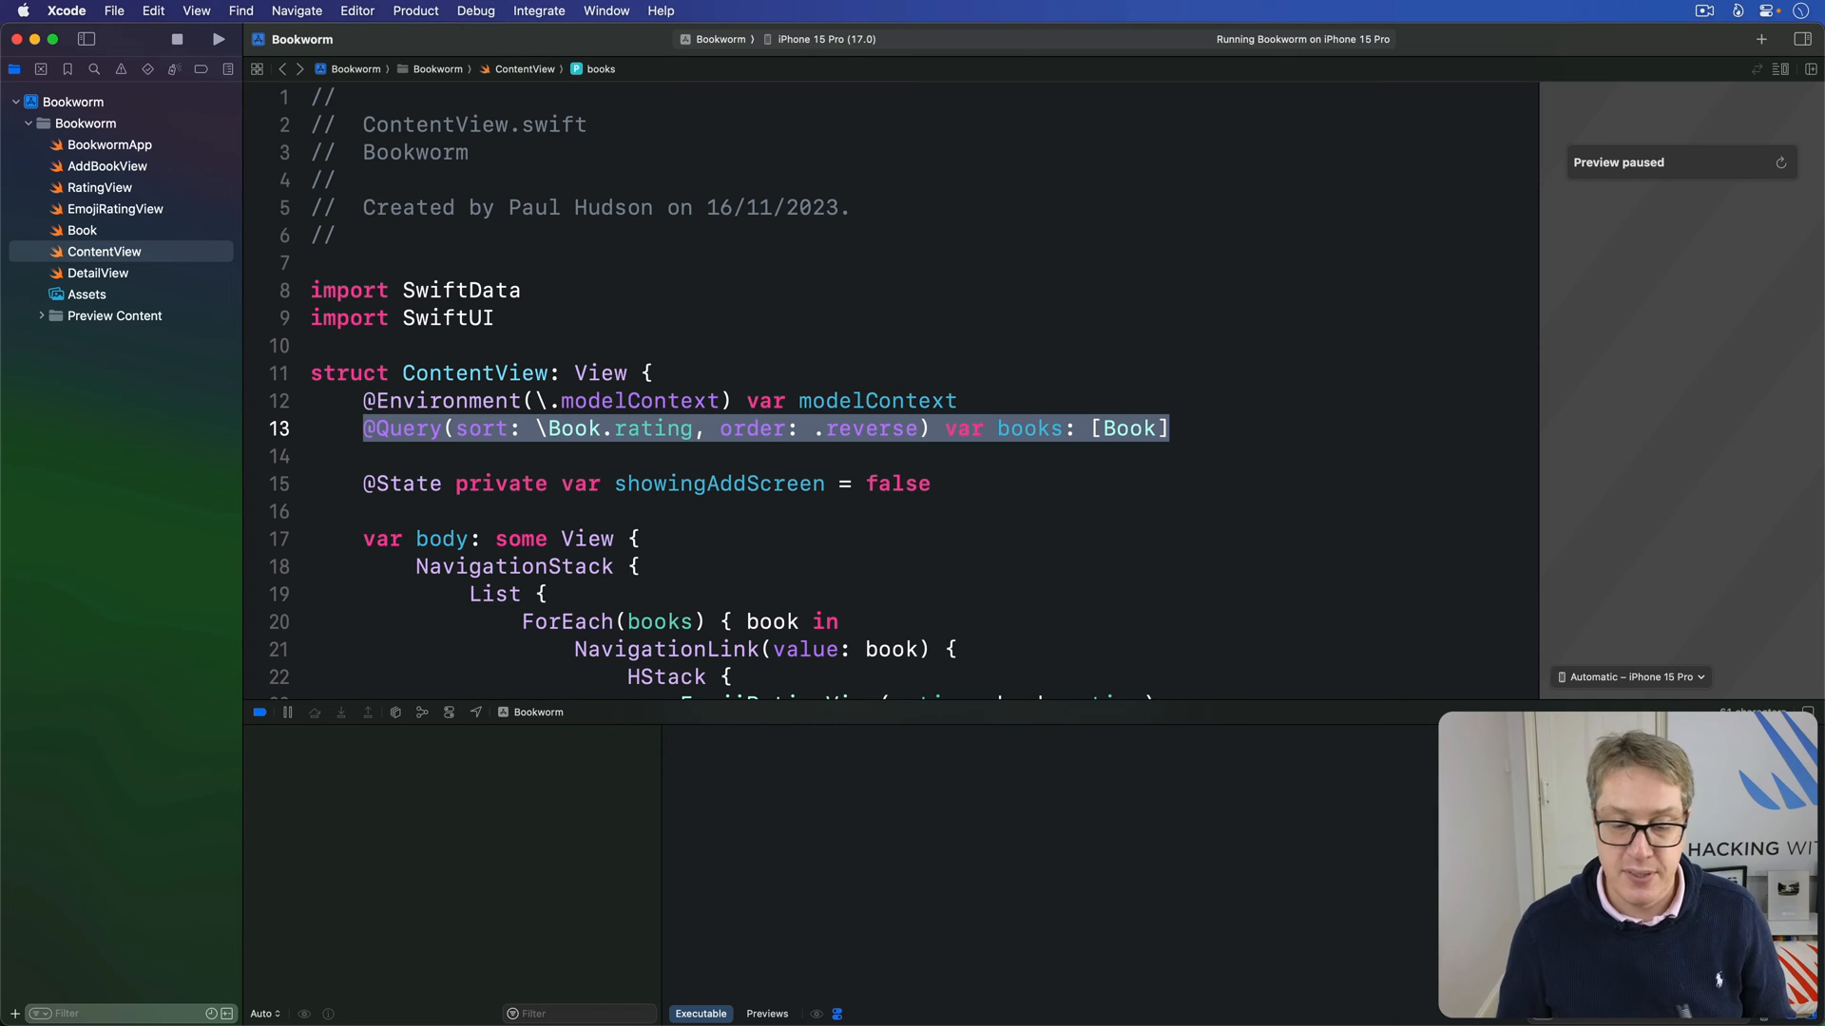
pyautogui.write('title')
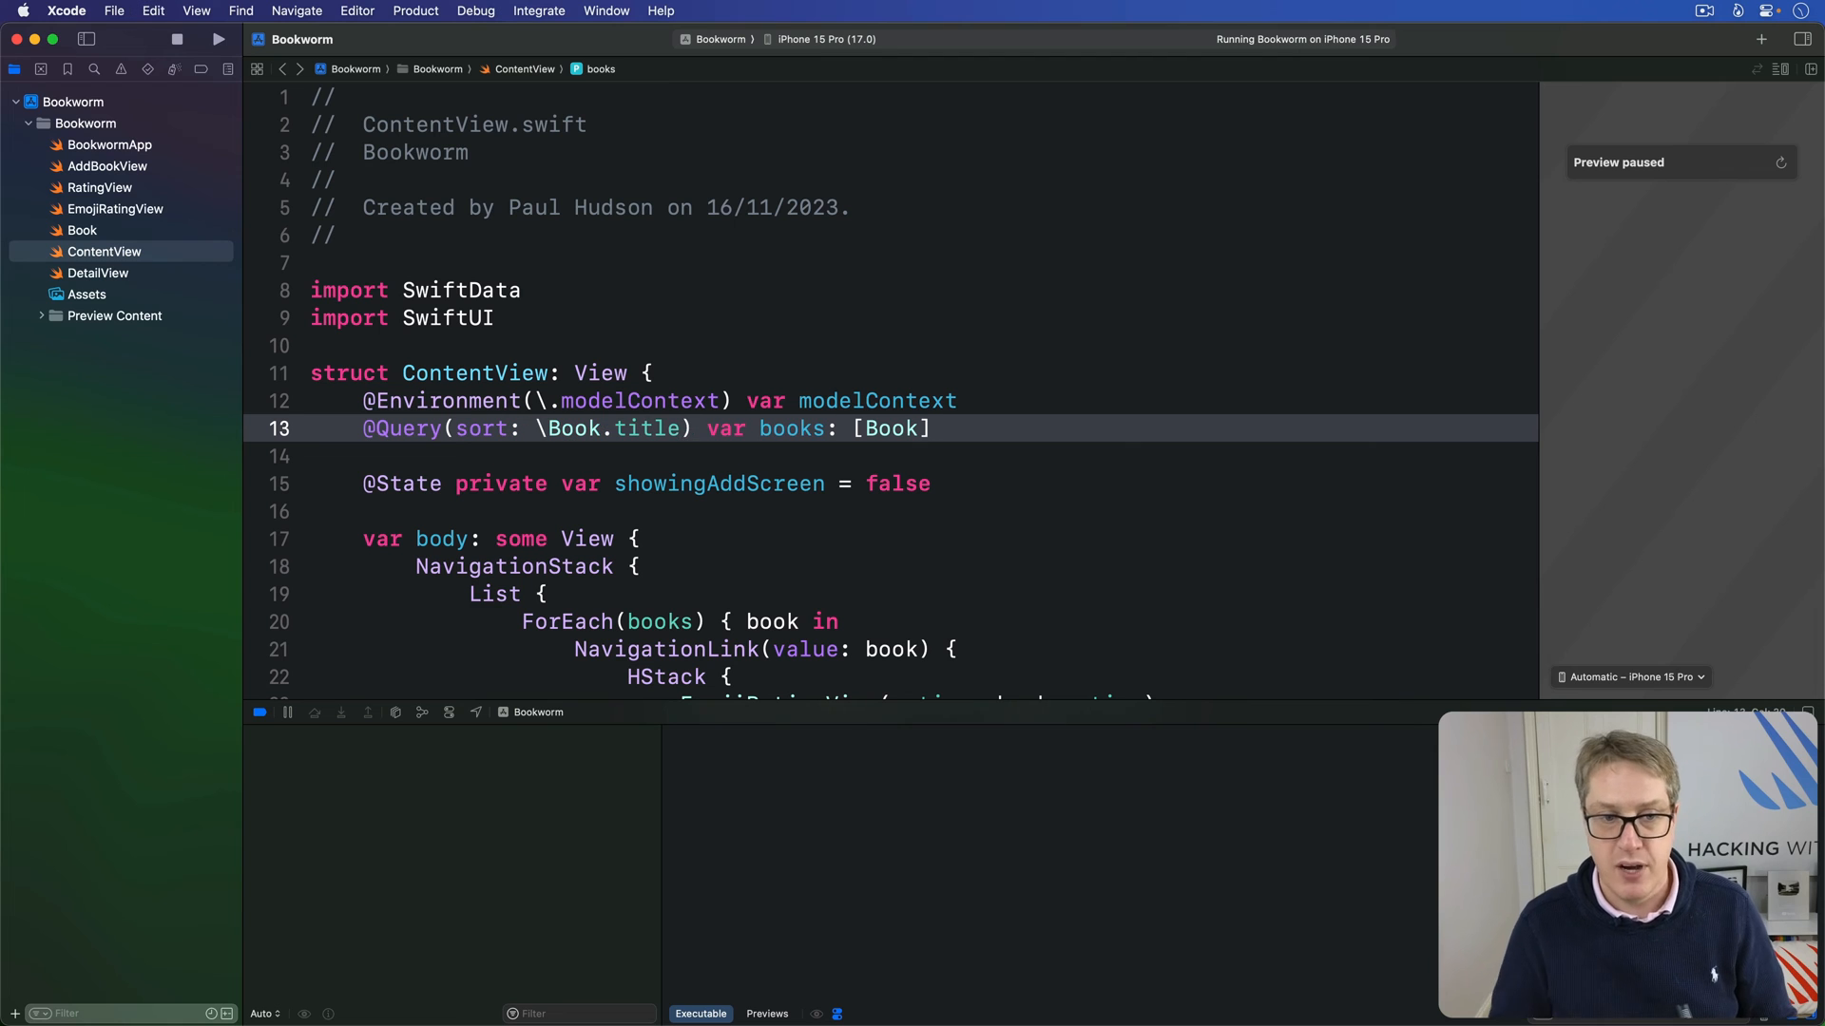
# Replace \Book.title with [SortDescriptor(\Book.title, order: .reverse)] in the query's sort.
pyautogui.doubleClick(610, 428)
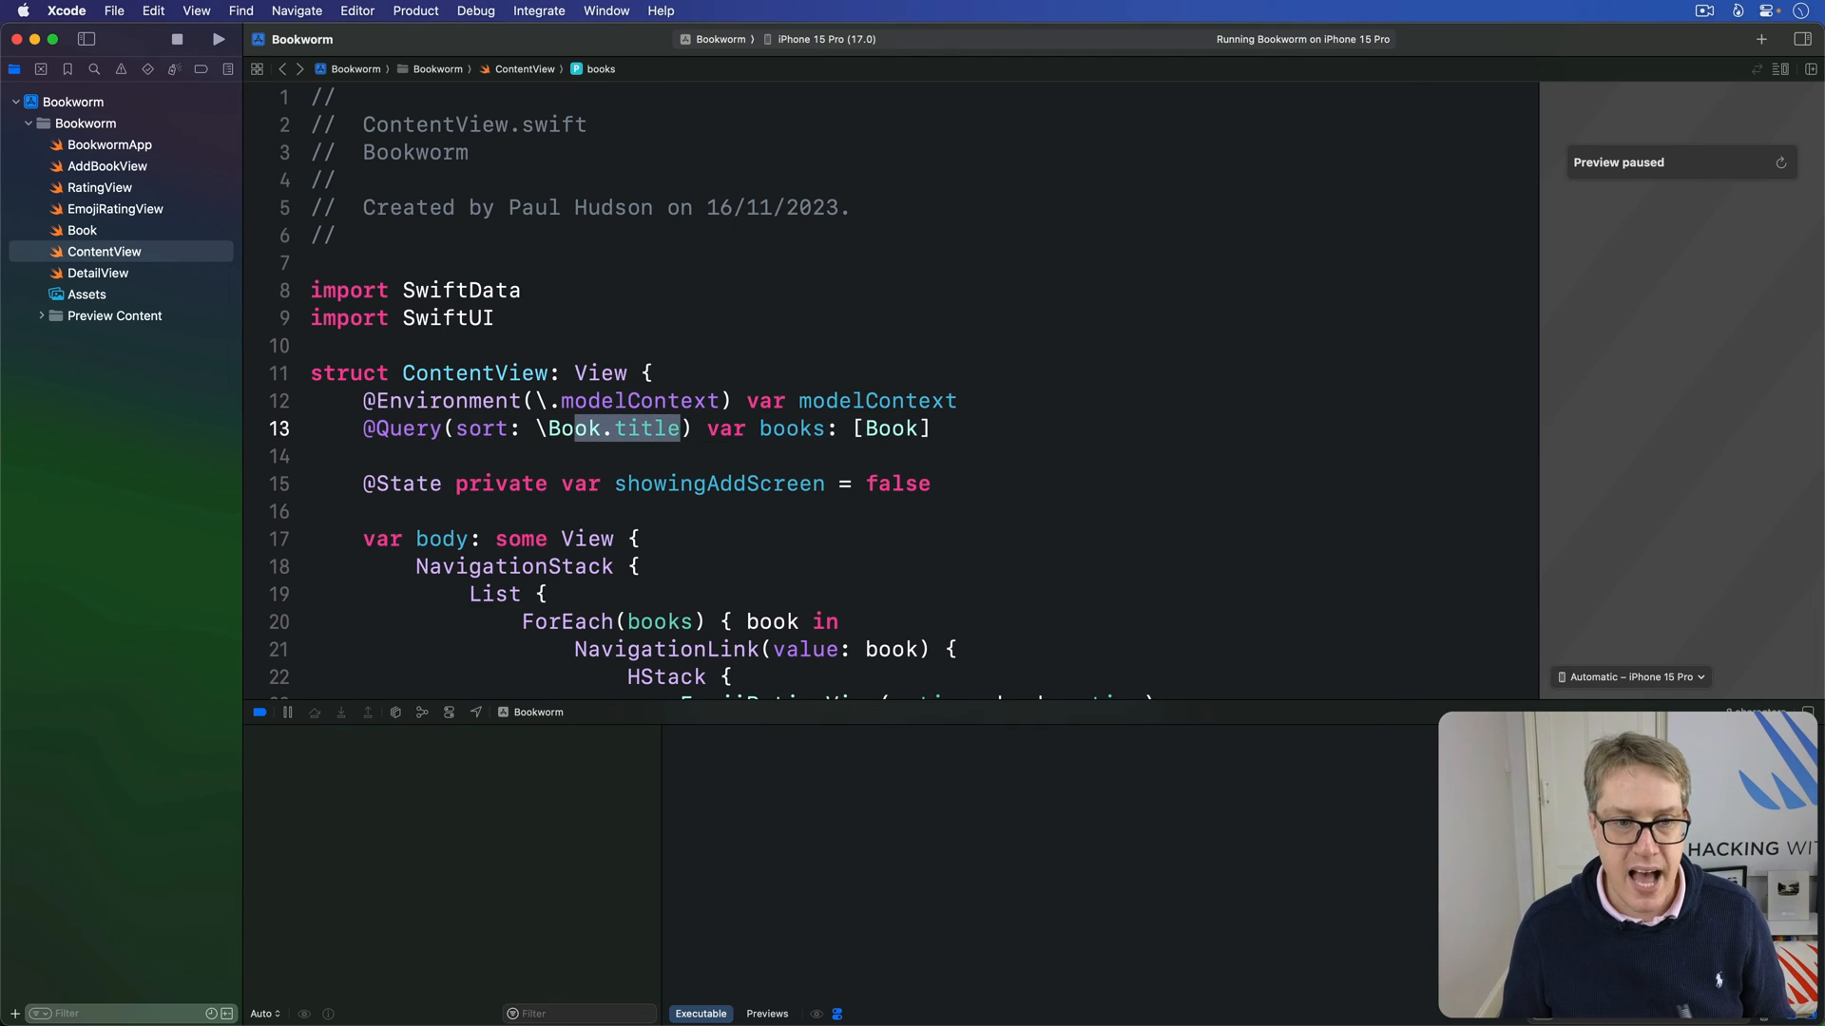
pyautogui.press('Delete')
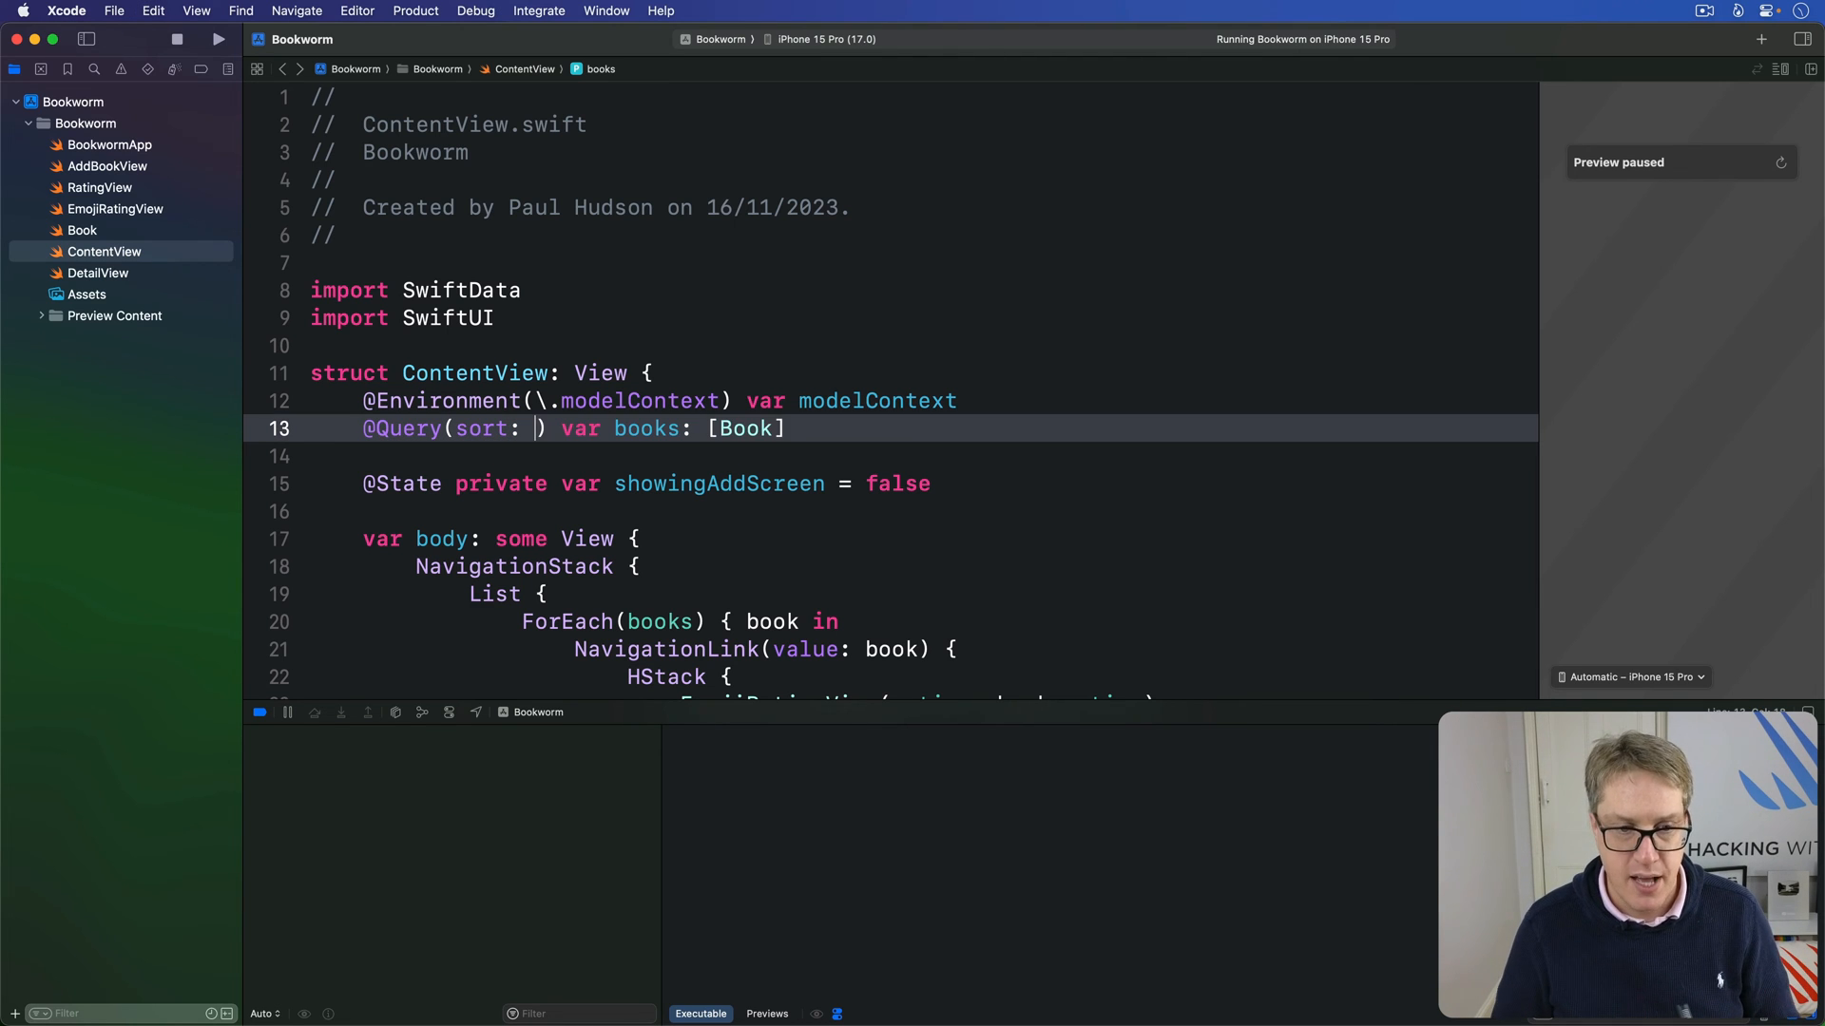
pyautogui.write('[SortDescriptor(\\Book.title')
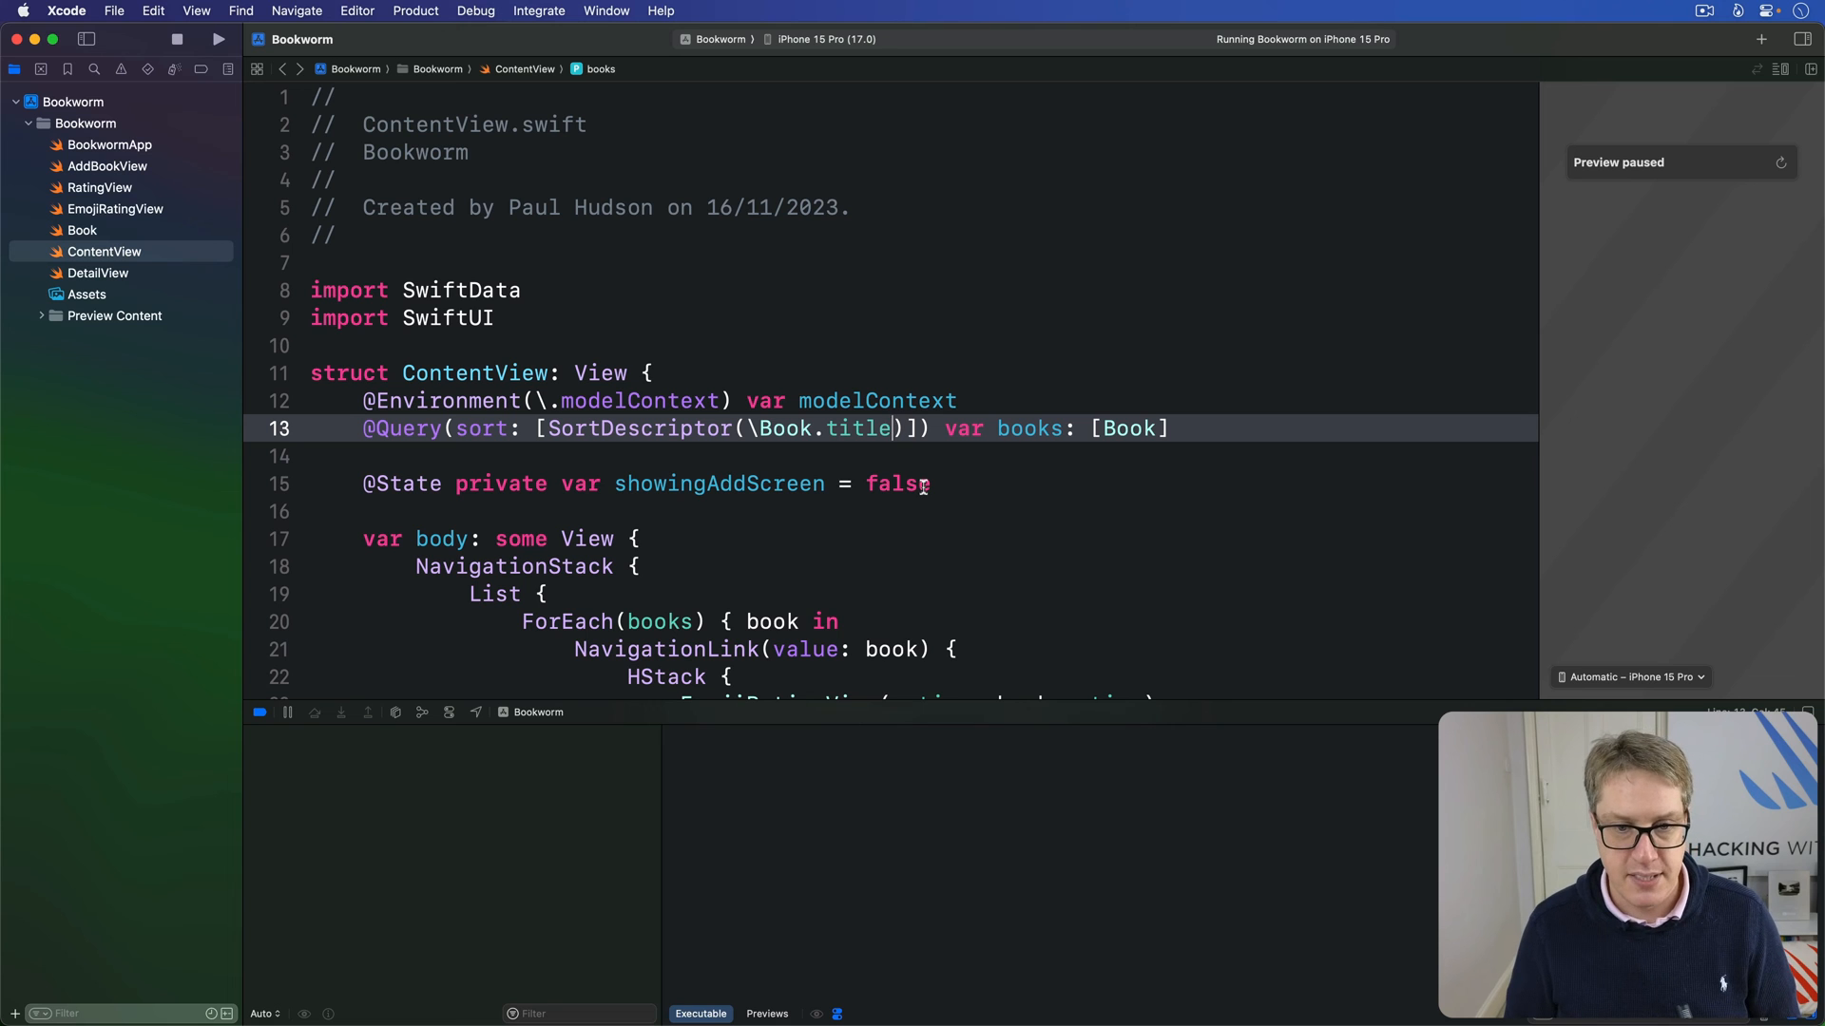
pyautogui.write('", "')
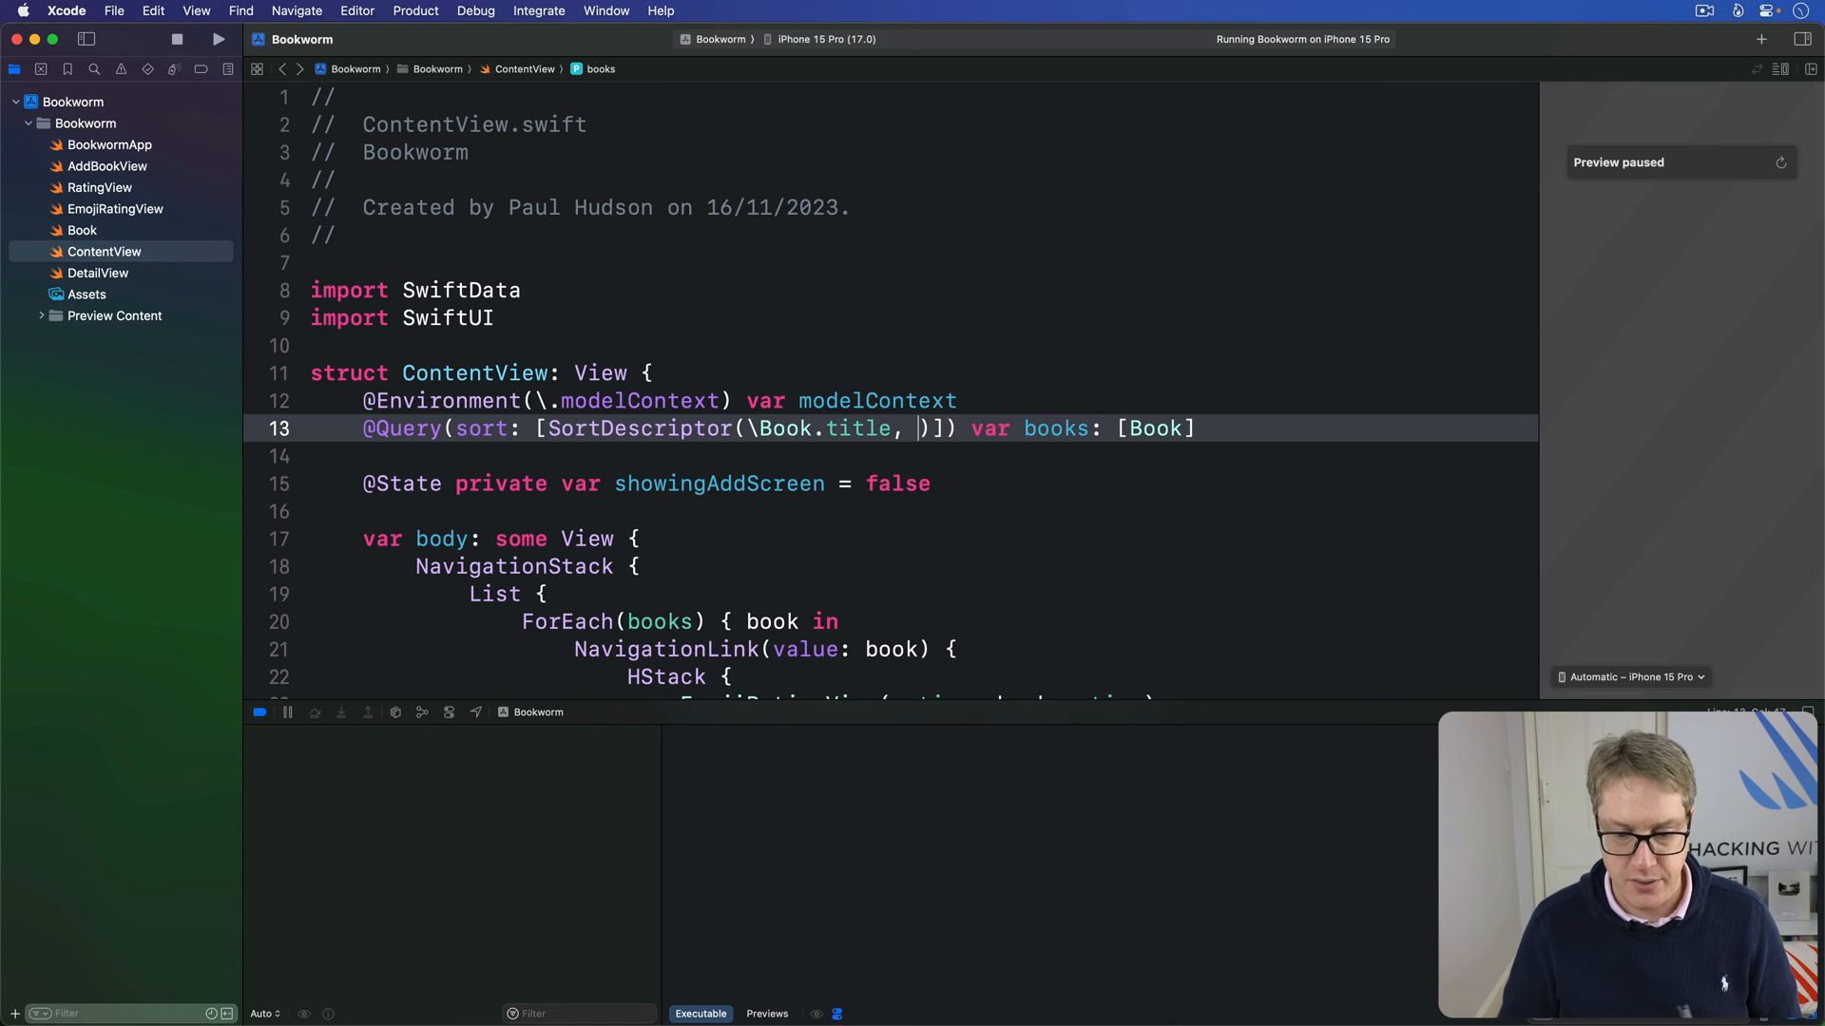
pyautogui.write('order: .reverse)')
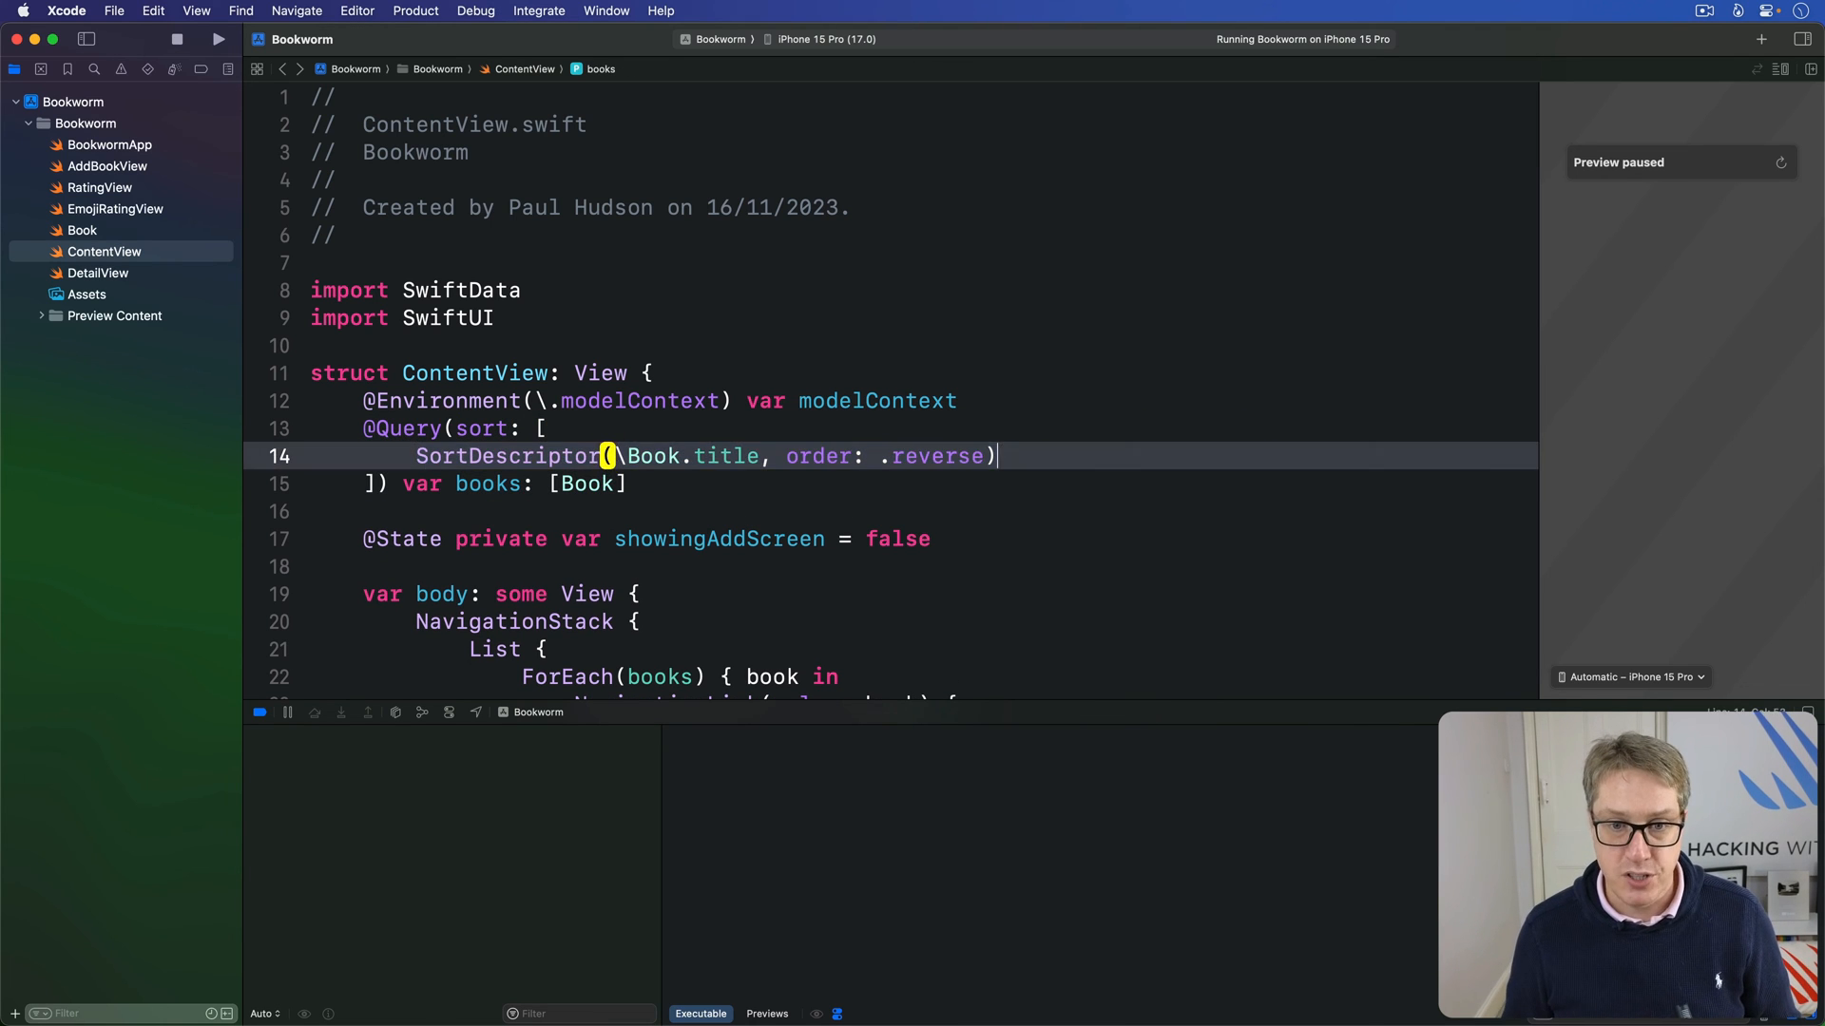
# Drop order: .reverse and add a second SortDescriptor on \Book.author after a comma.
pyautogui.press('Backspace')
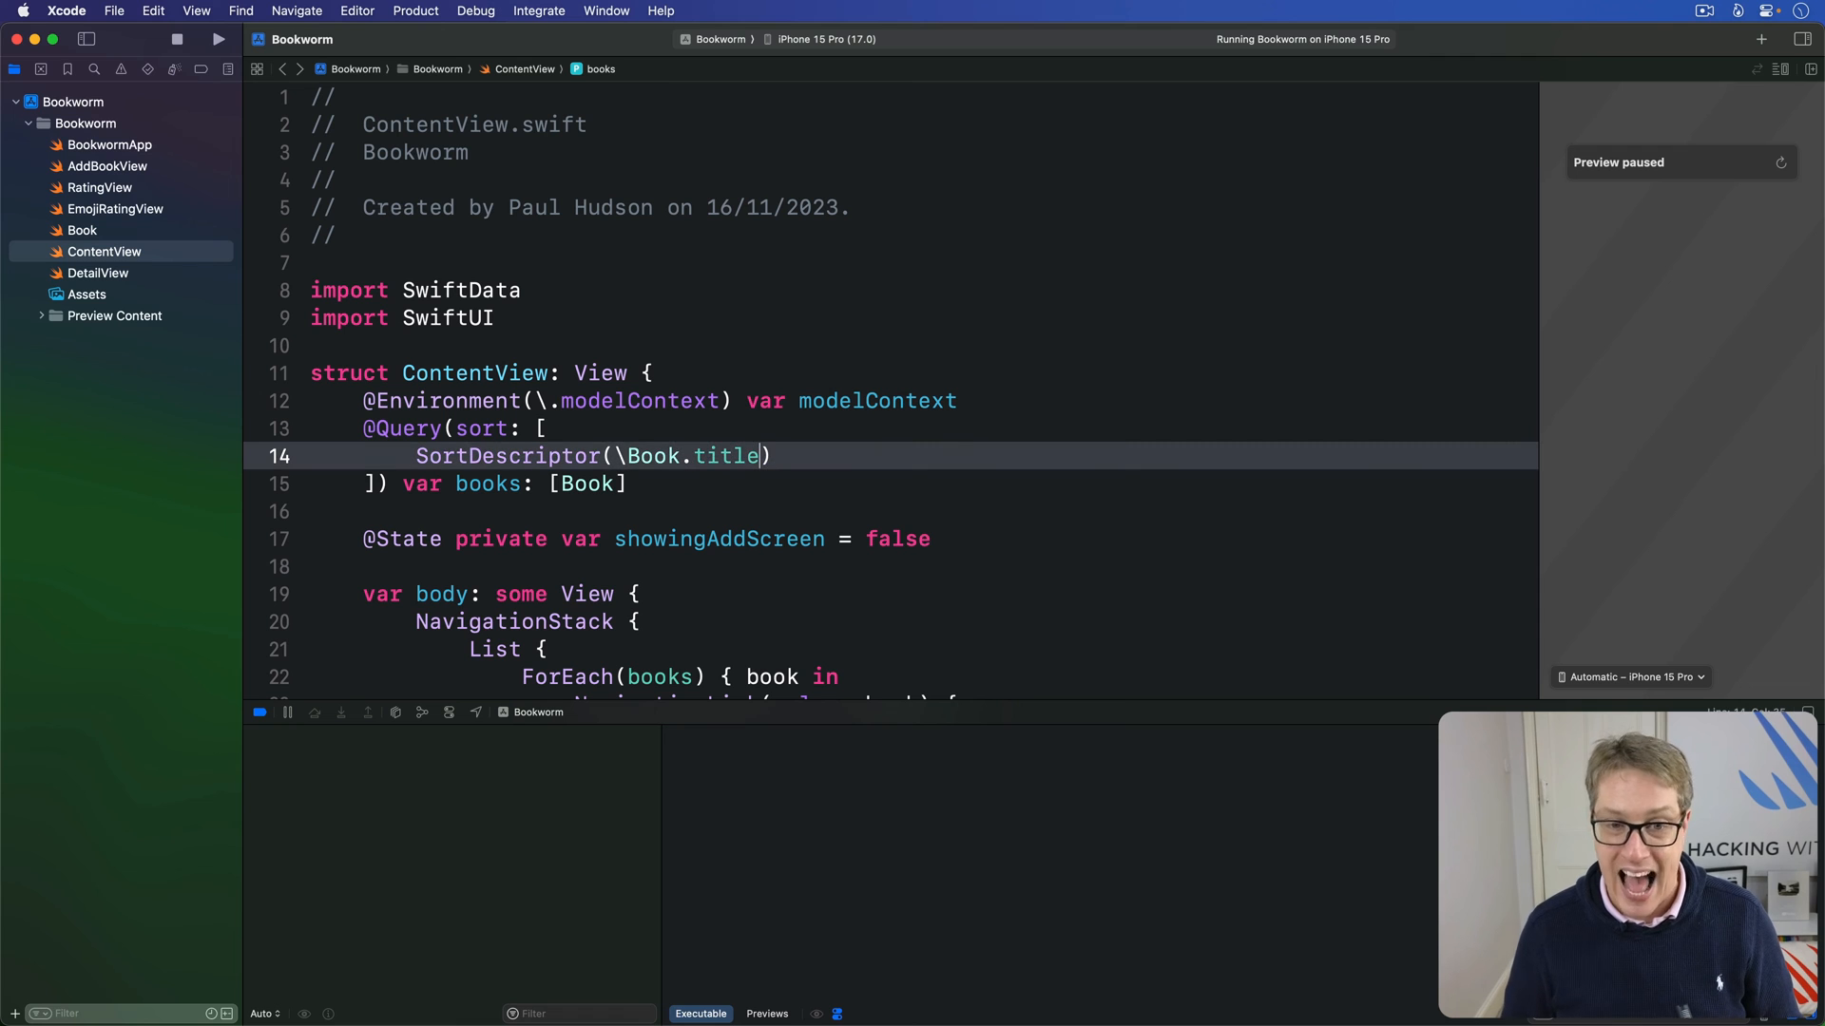
pyautogui.write(',')
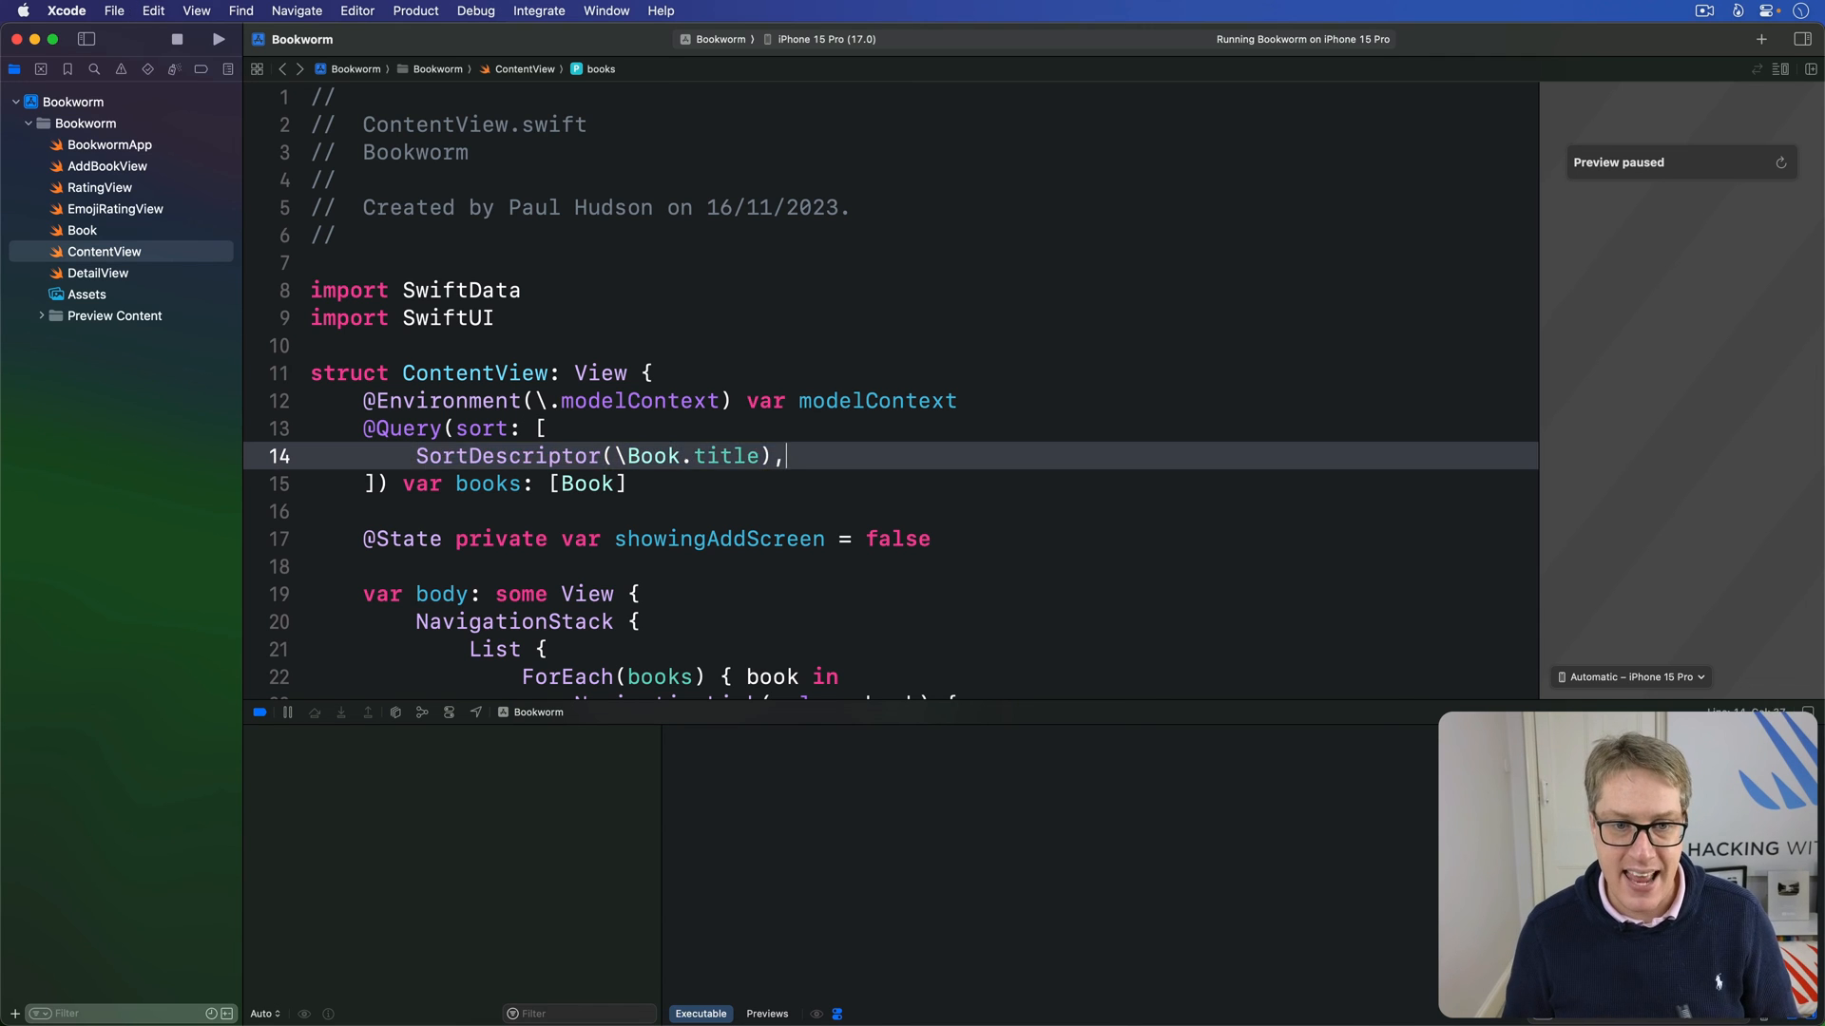
pyautogui.write('SortDescriptor(\\Book.auth')
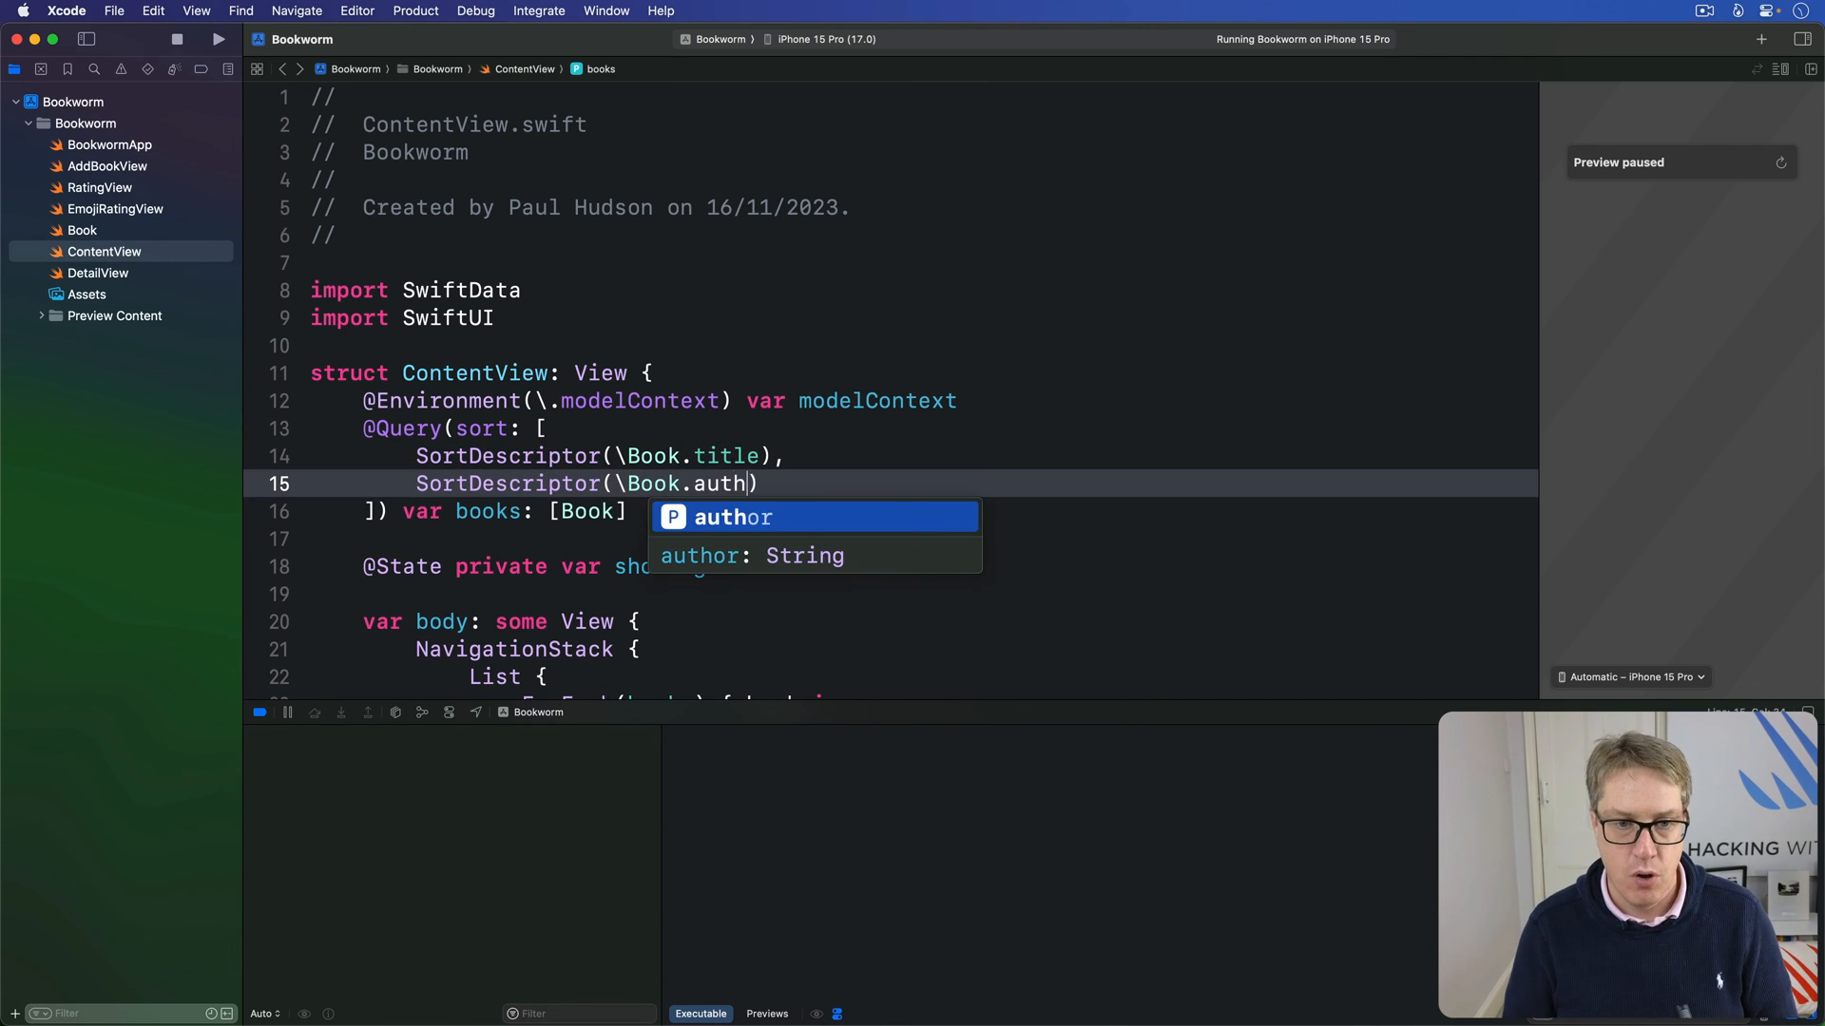